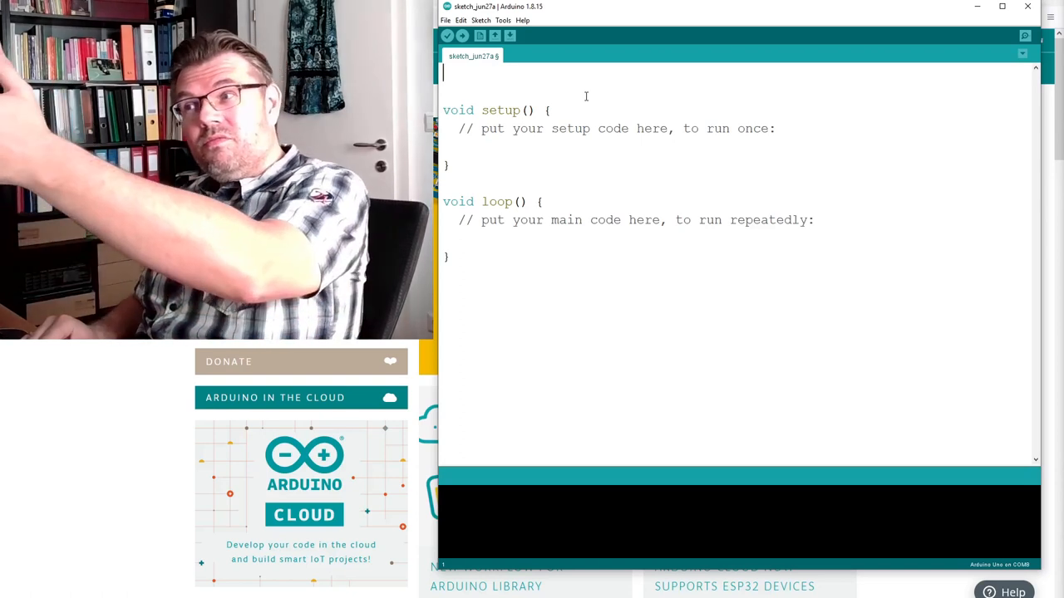
Step: Type the header int age(int yearOfBirth, int actualYear) at the top of the sketch
{"action": "type", "text": "in"}
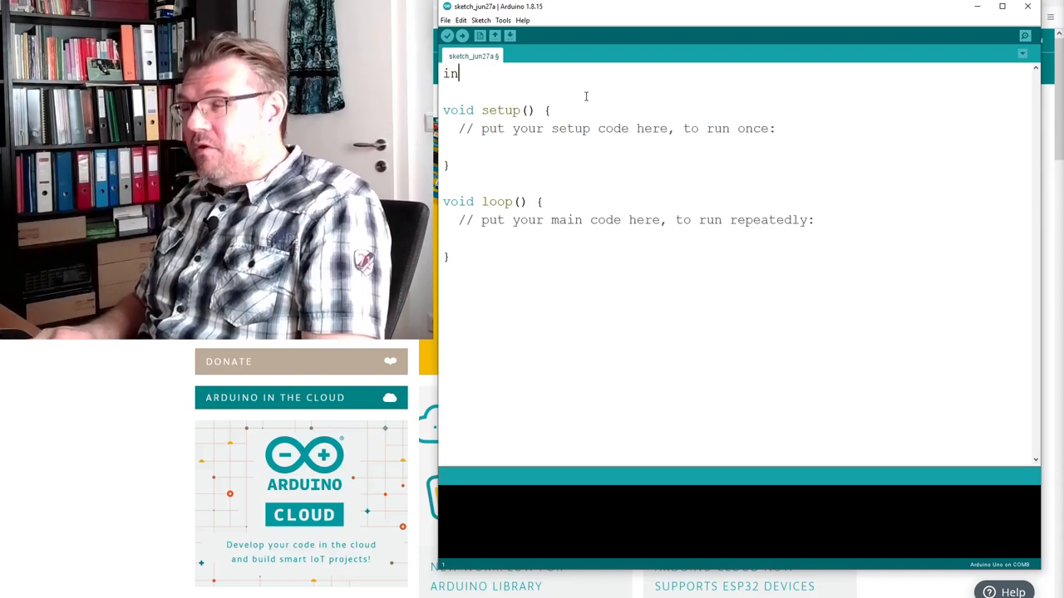
{"action": "type", "text": "t"}
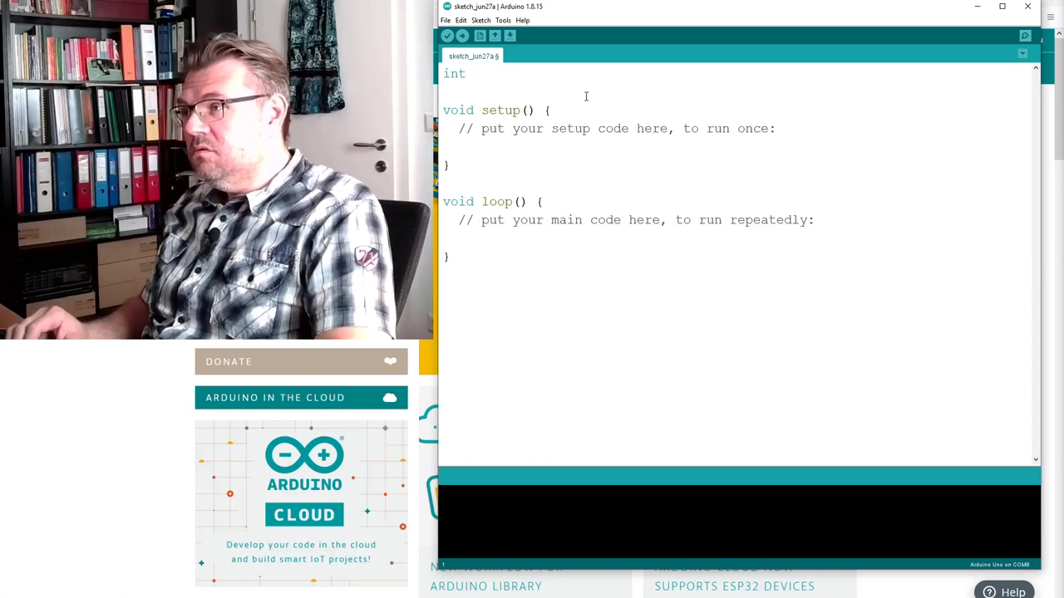
{"action": "type", "text": "age"}
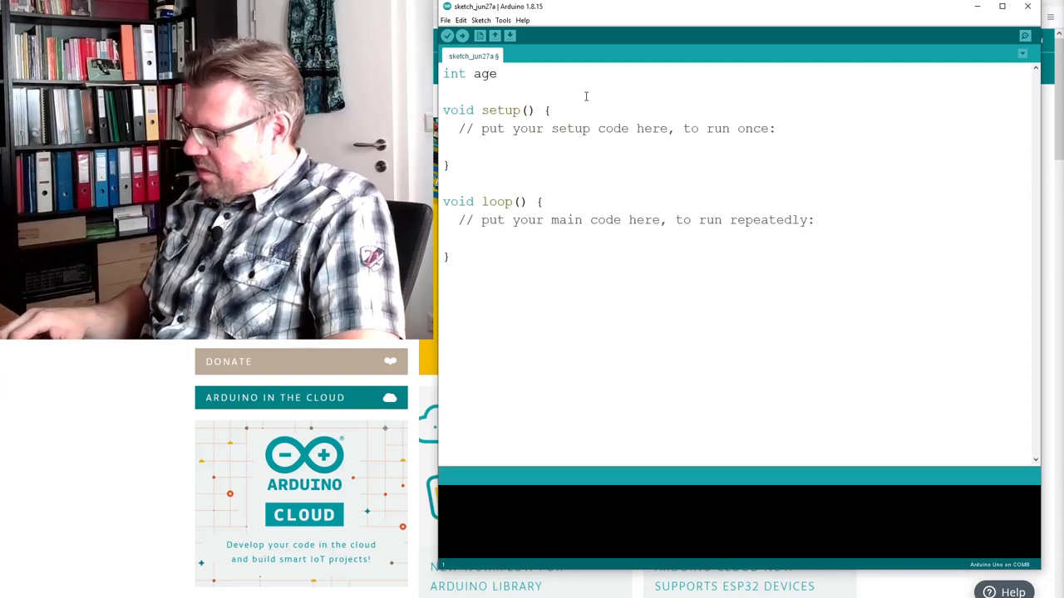
{"action": "type", "text": "("}
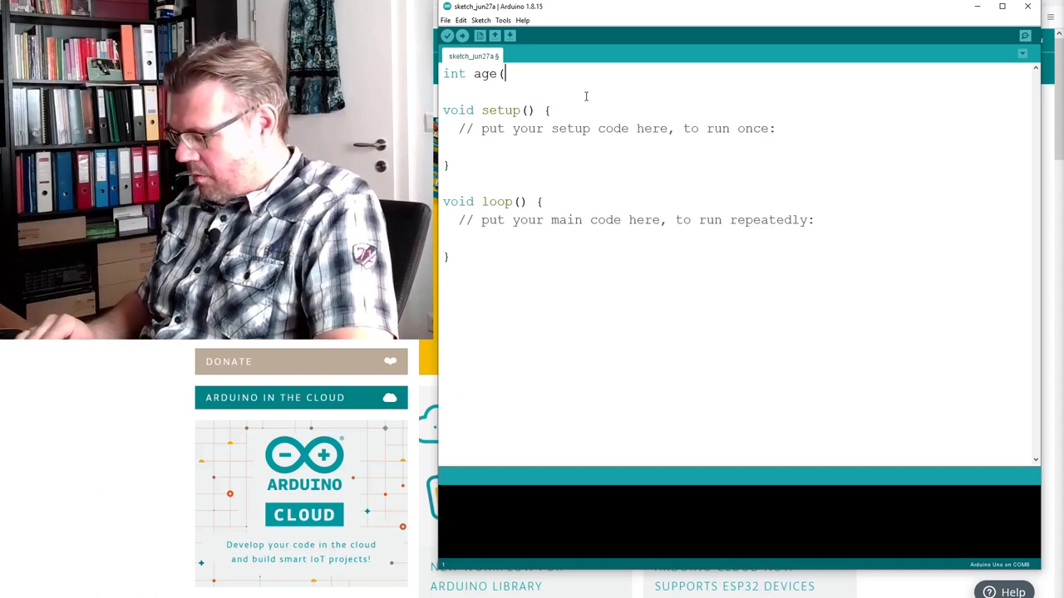
{"action": "type", "text": "int"}
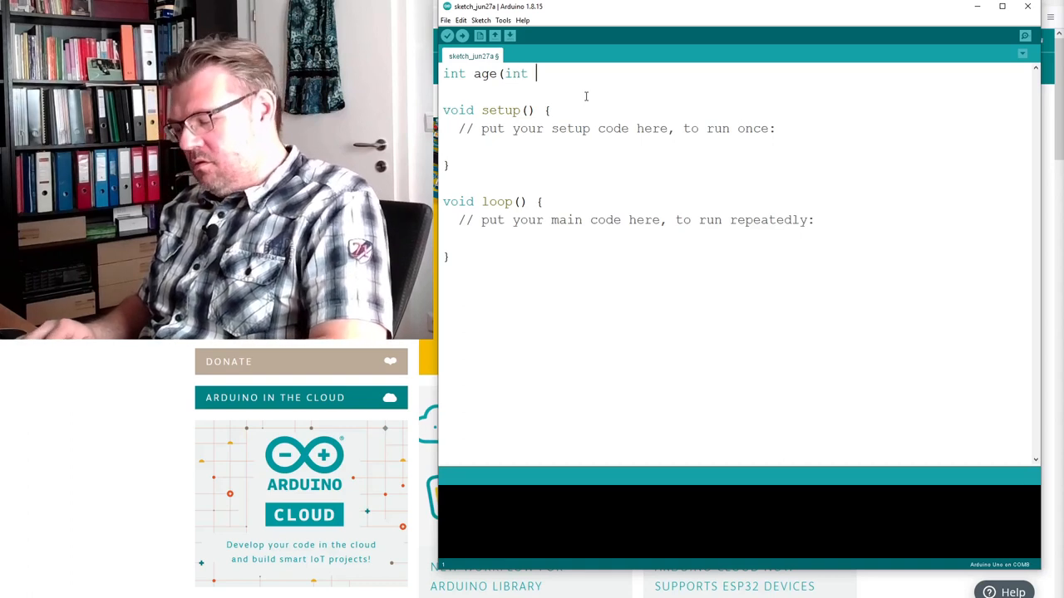
{"action": "type", "text": "y"}
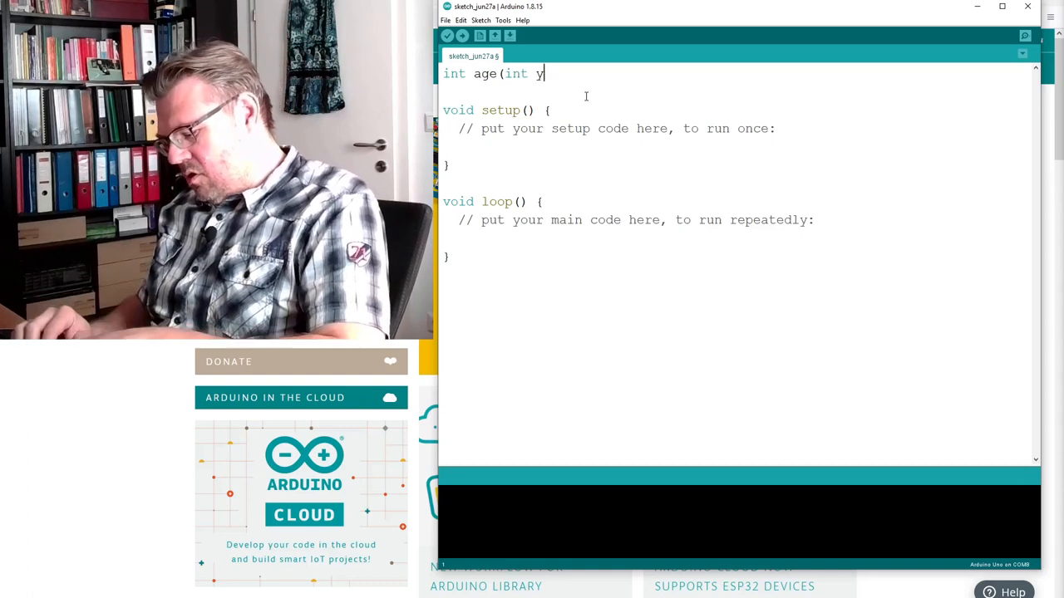
{"action": "type", "text": "ear0"}
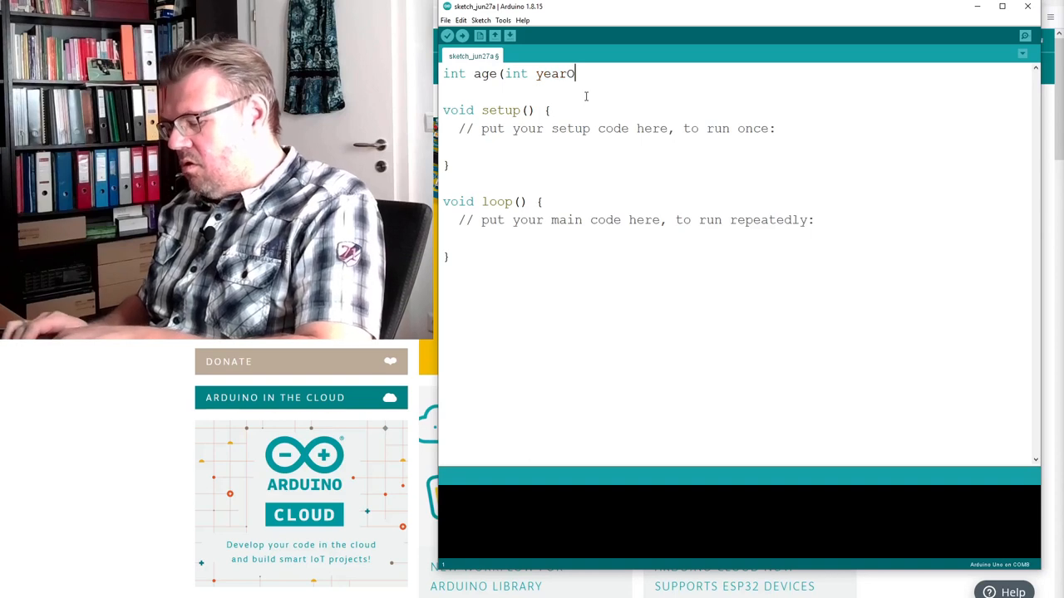
{"action": "type", "text": "Of"}
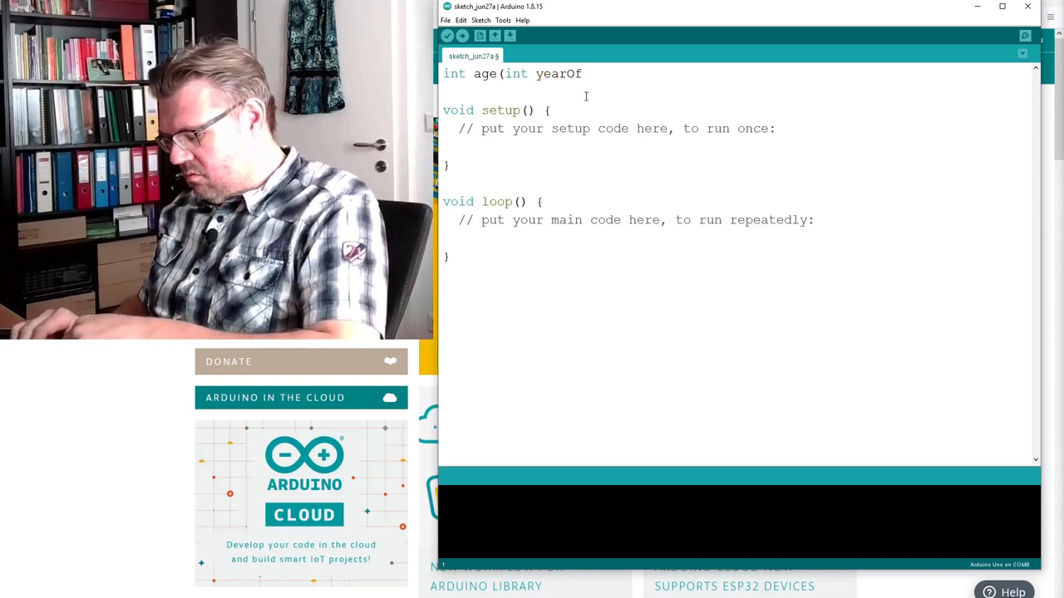
{"action": "type", "text": "Birth"}
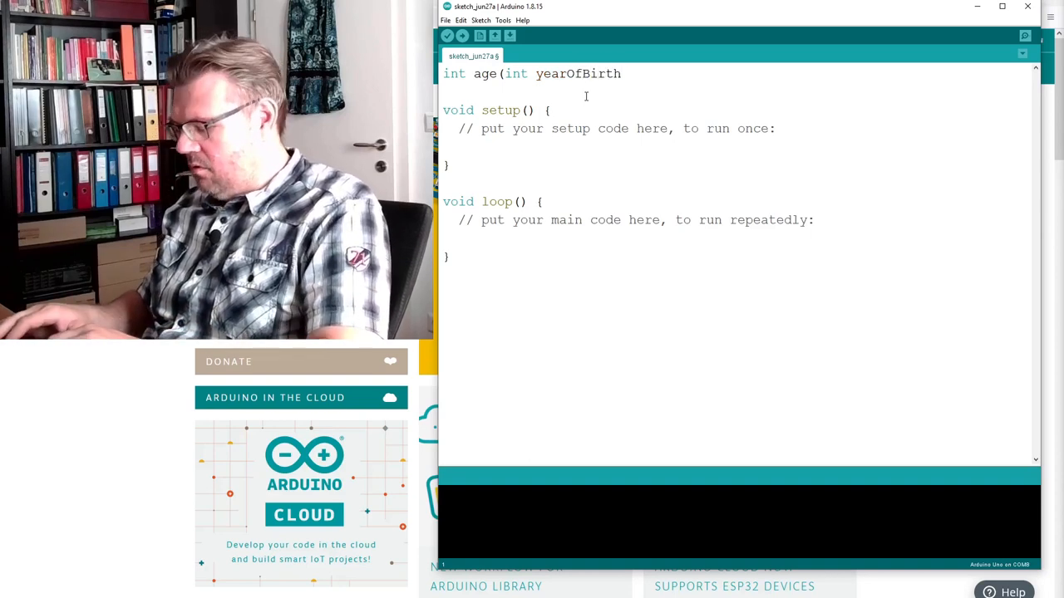
{"action": "type", "text": ","}
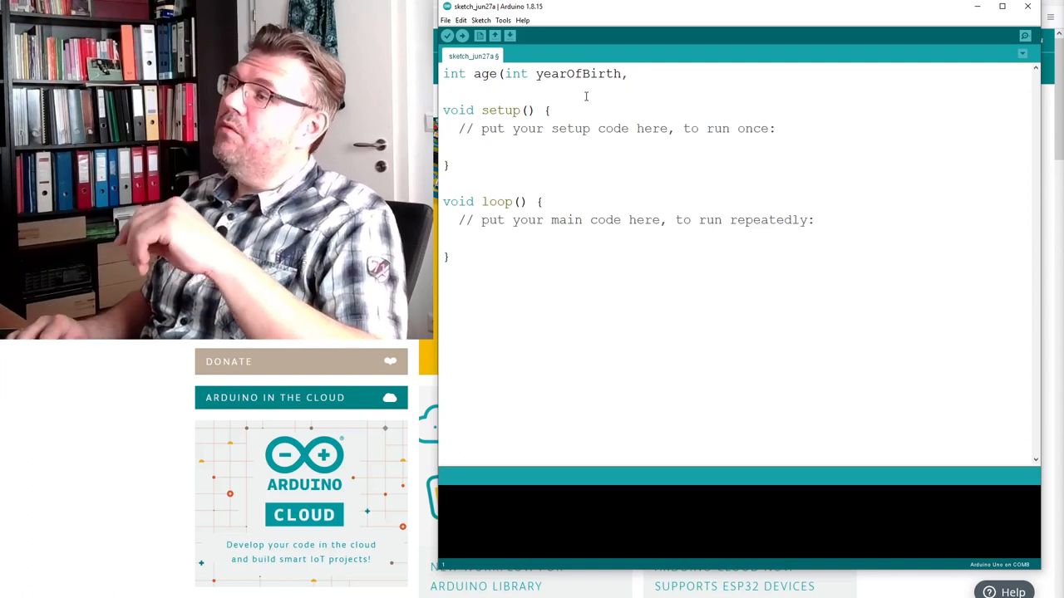
{"action": "type", "text": "int act"}
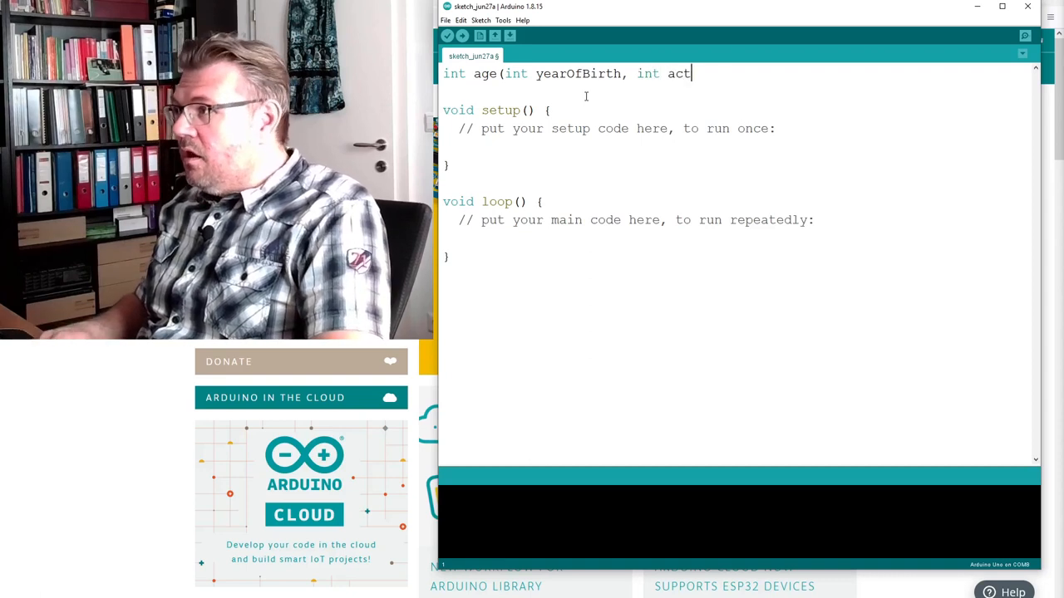
{"action": "type", "text": "ualYe"}
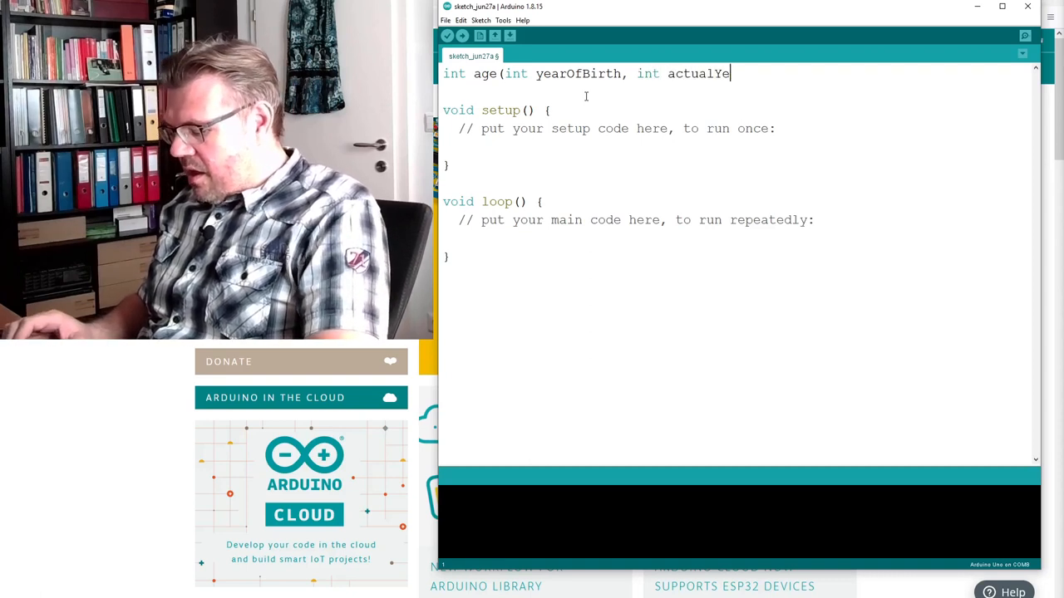
{"action": "type", "text": "ar"}
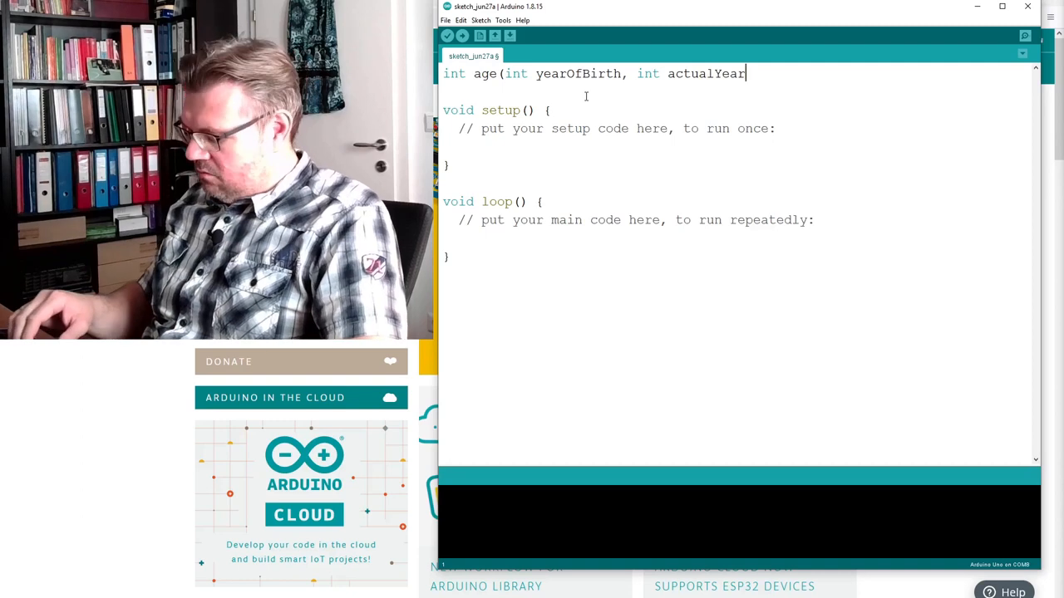
{"action": "type", "text": ")"}
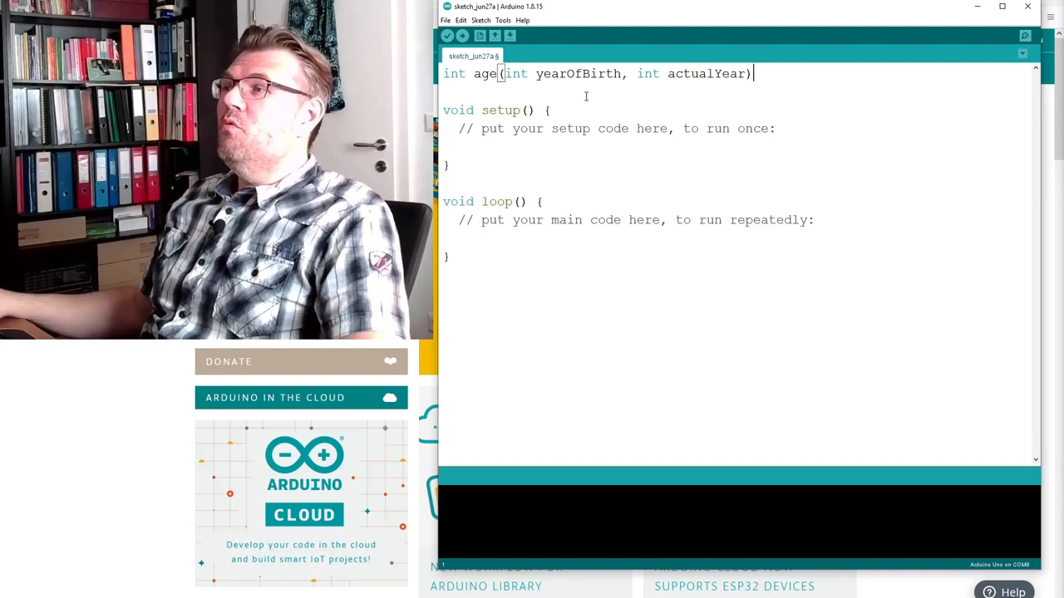
Step: Add an empty curly-brace body after the age() header
{"action": "double_click", "coordinate": [483, 73]}
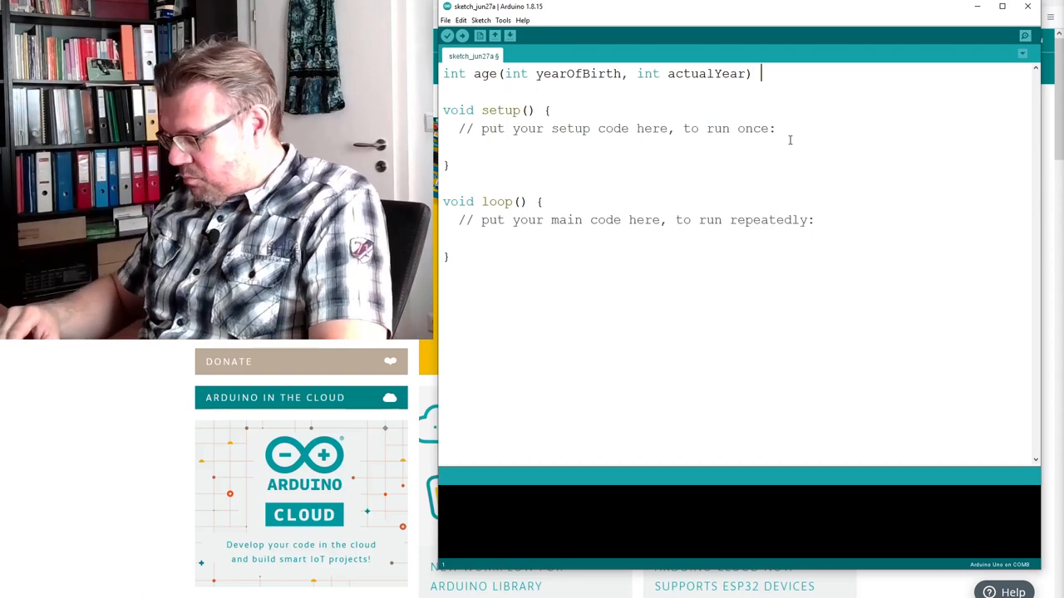
{"action": "type", "text": "{"}
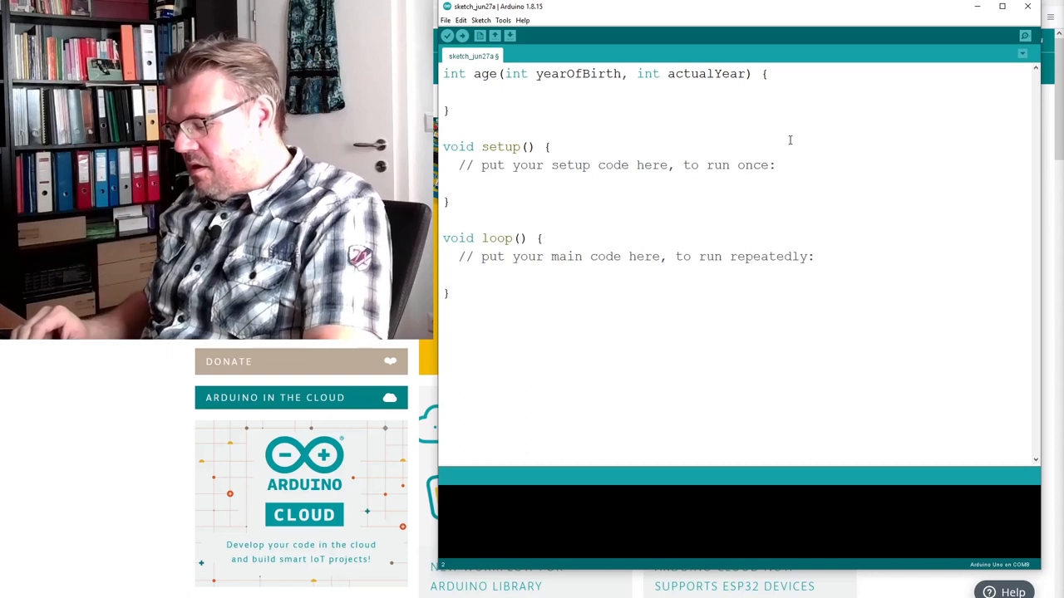
Step: Write the comment '// This is a comment. Here I can note anything' inside age()
{"action": "type", "text": "//"}
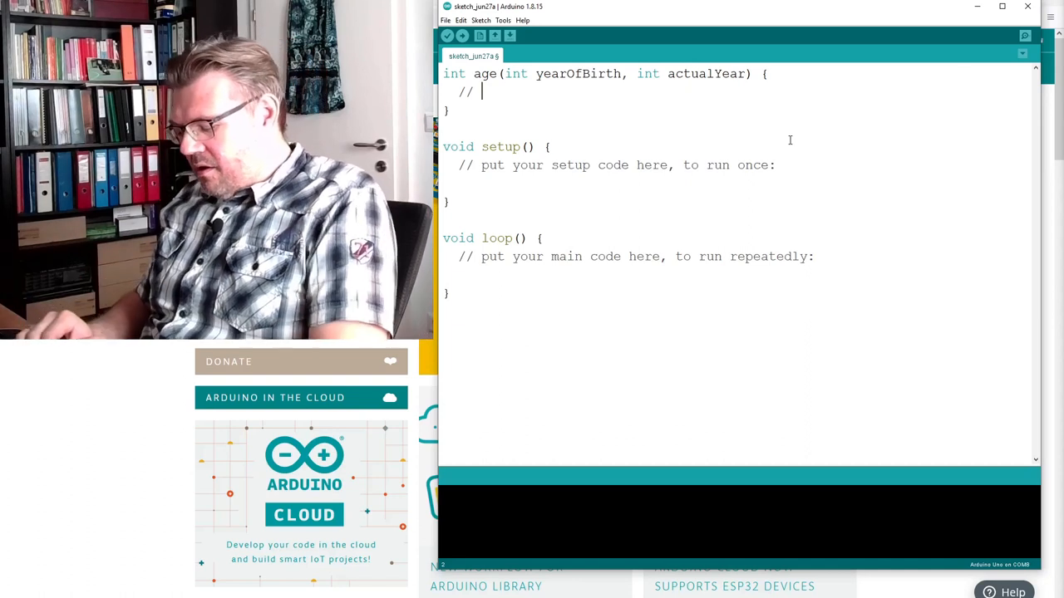
{"action": "type", "text": "This is"}
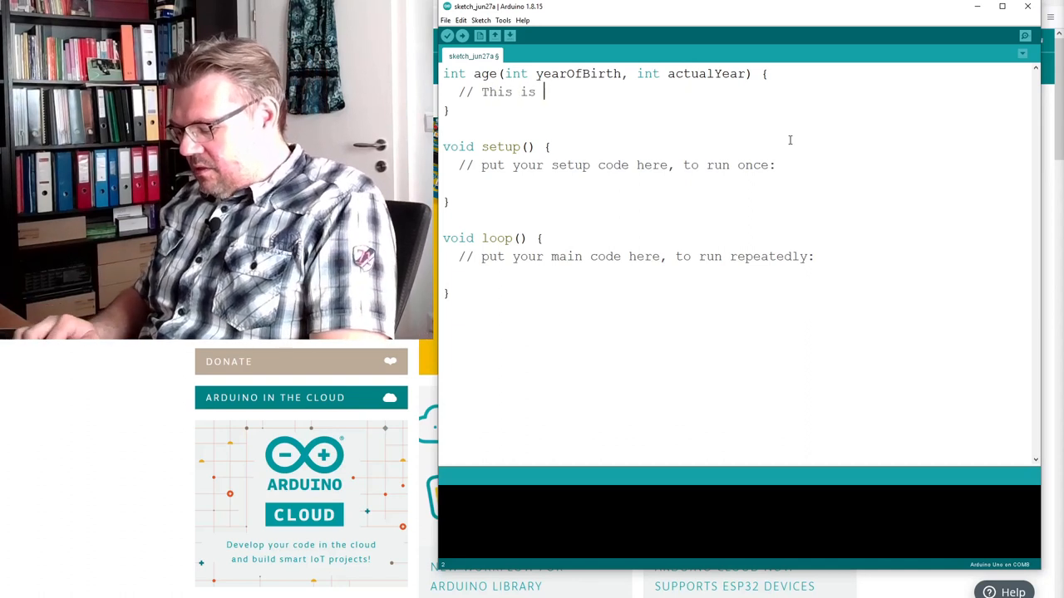
{"action": "type", "text": "a comment."}
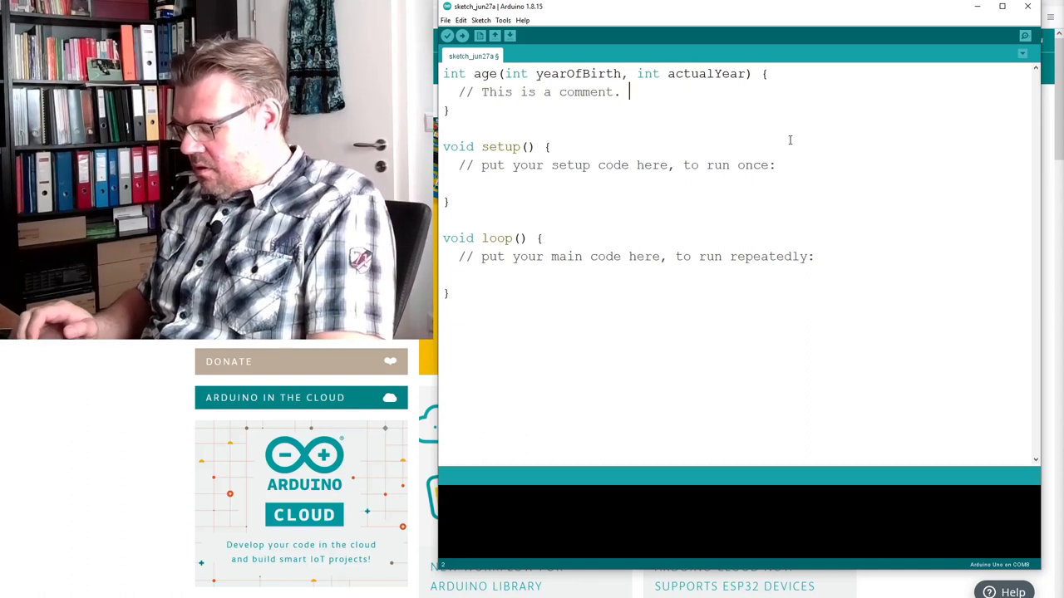
{"action": "type", "text": "Here I can"}
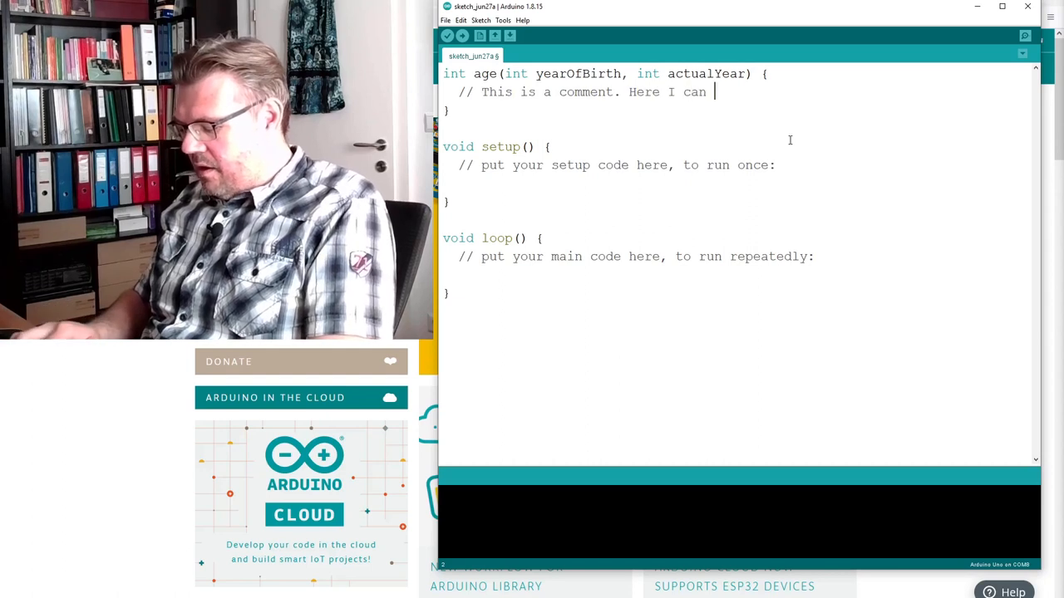
{"action": "type", "text": "note anything I like"}
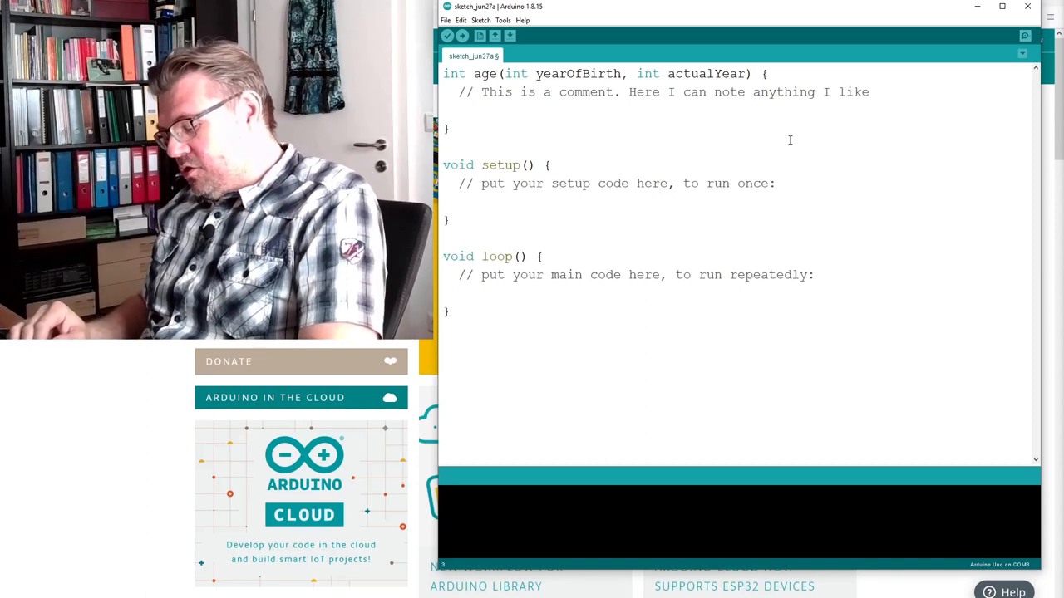
Step: Add the statement return (actualYear - yearOfBirth); below the comment
{"action": "type", "text": "retu"}
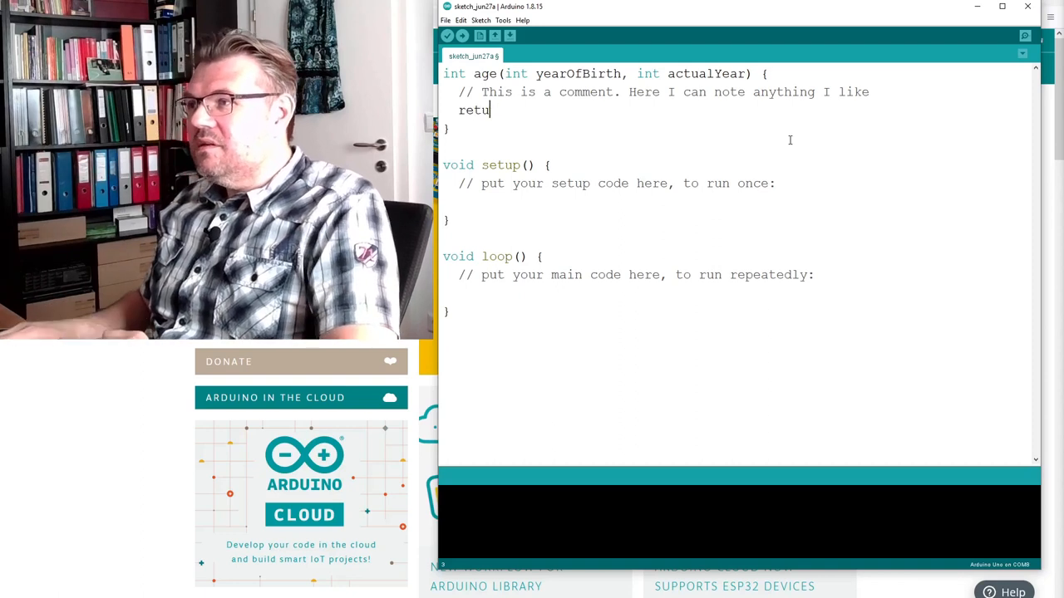
{"action": "type", "text": "rn"}
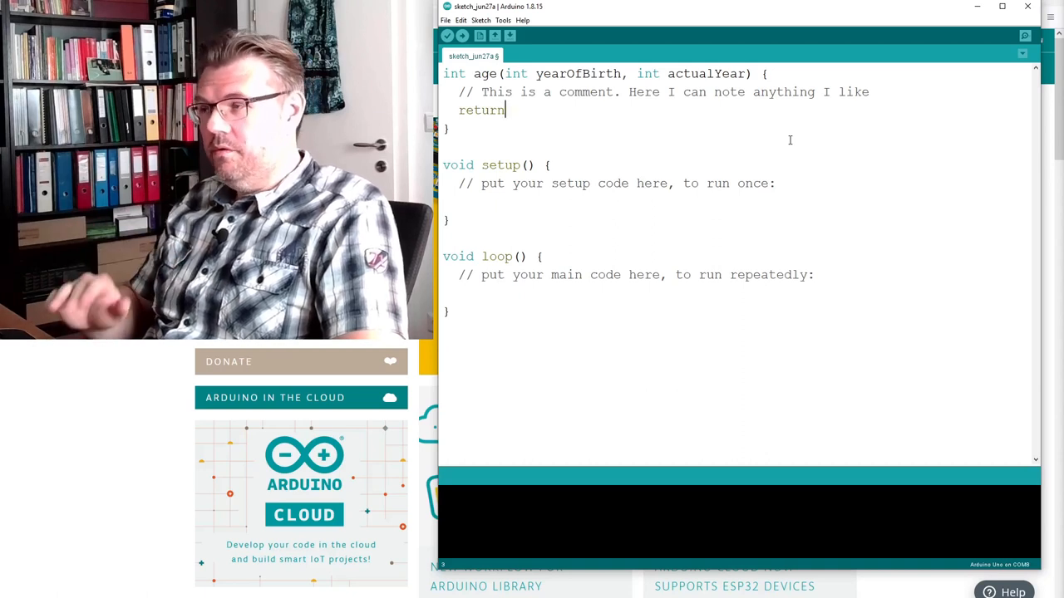
{"action": "type", "text": "\" \""}
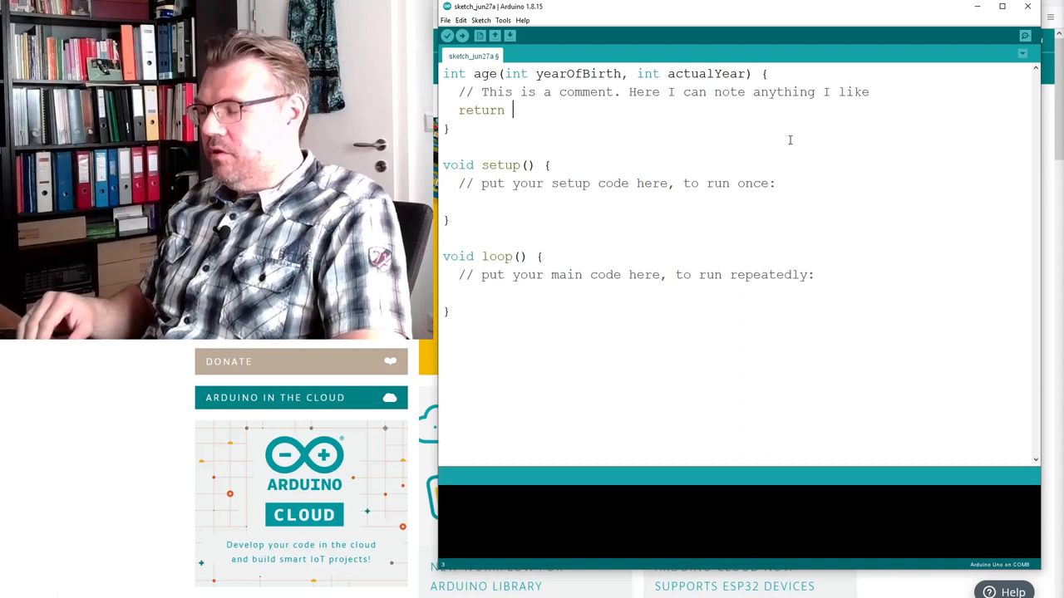
{"action": "type", "text": "("}
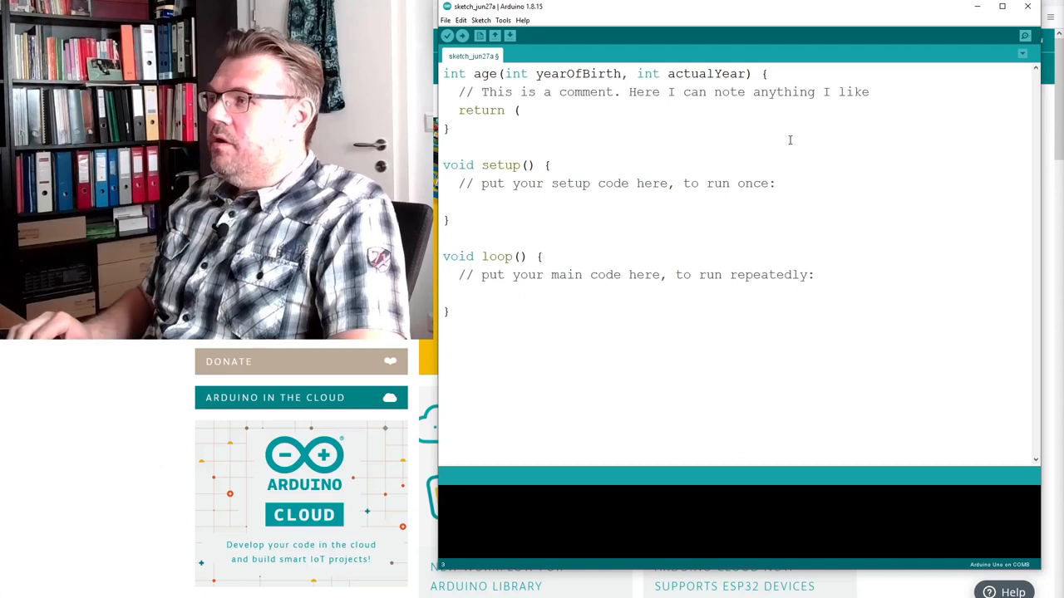
{"action": "type", "text": "actualYear -"}
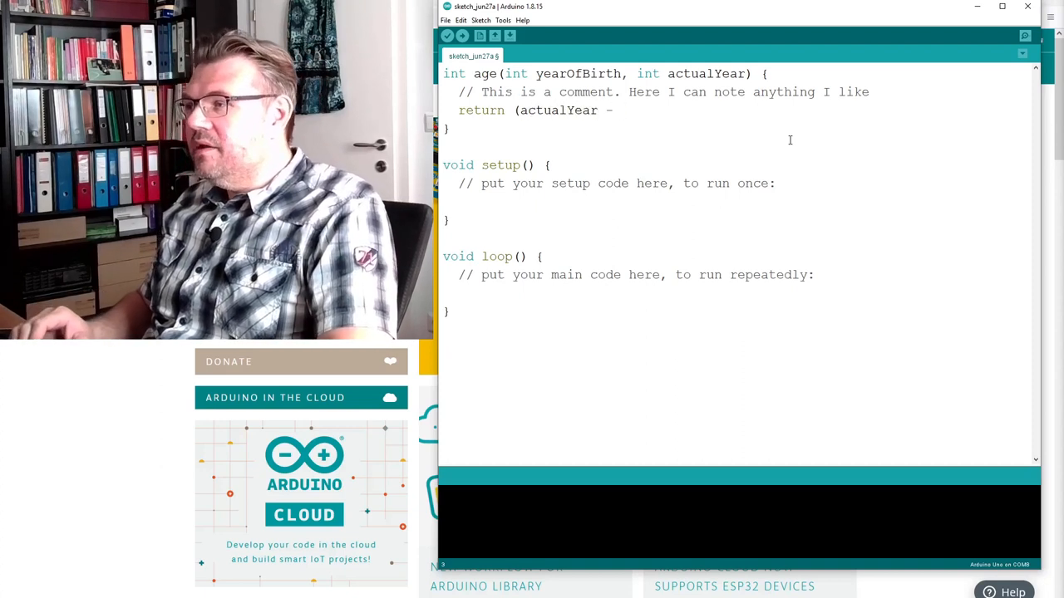
{"action": "type", "text": "yearOf"}
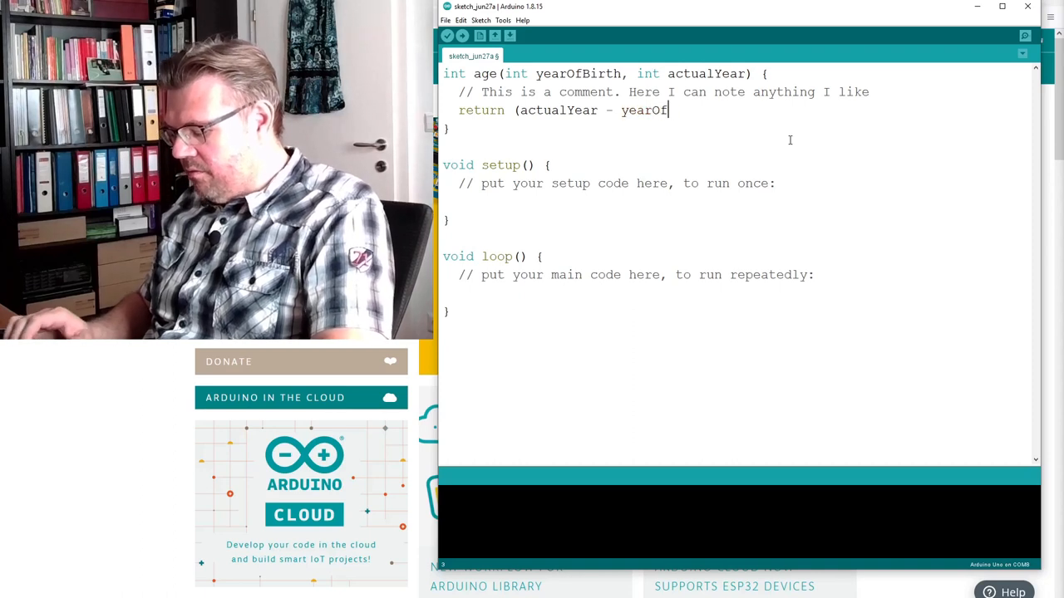
{"action": "type", "text": "Birth"}
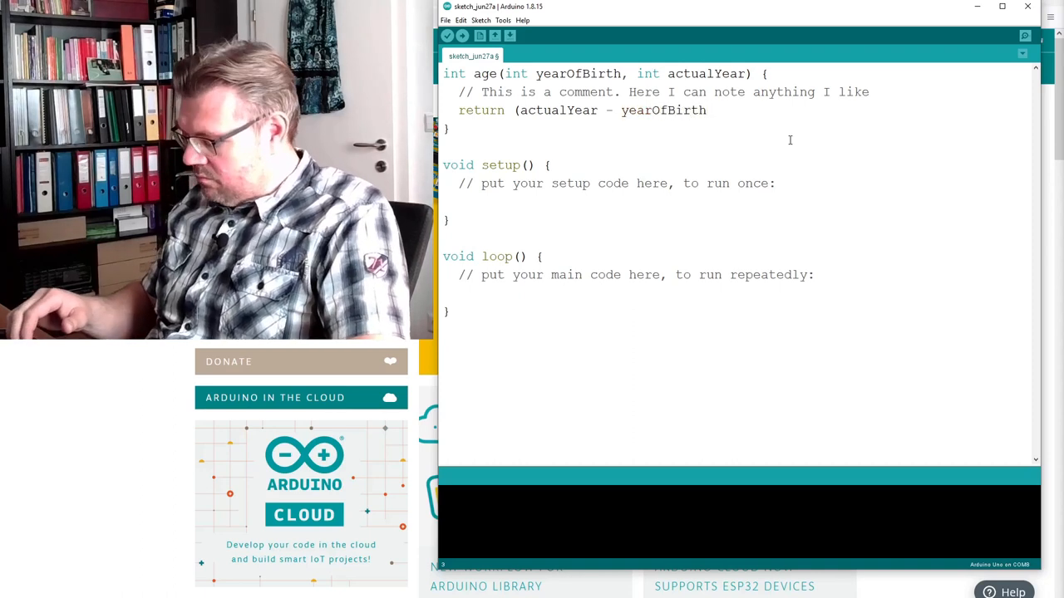
{"action": "type", "text": ")"}
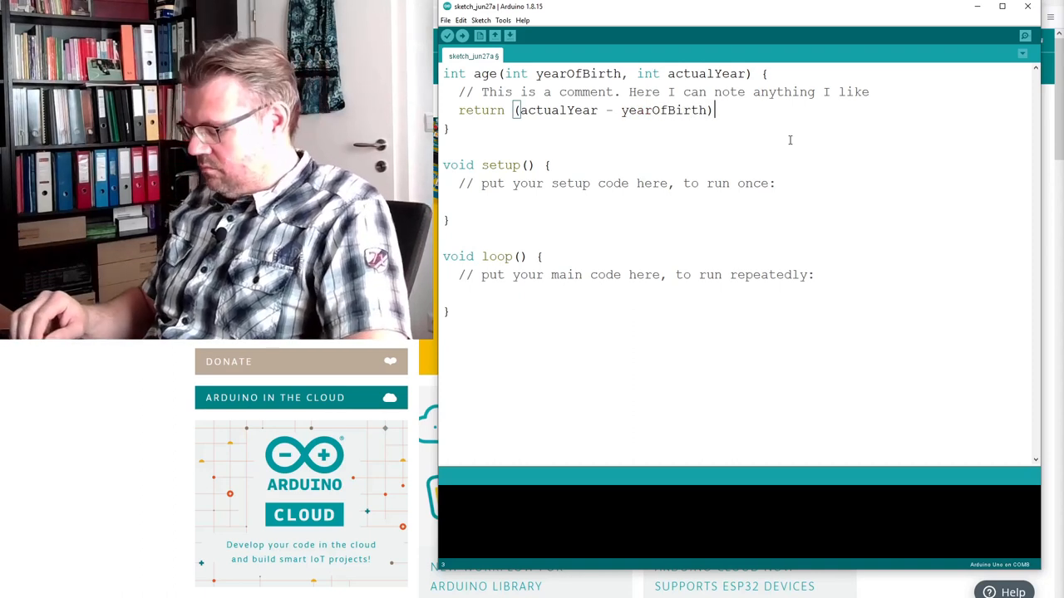
{"action": "type", "text": ";"}
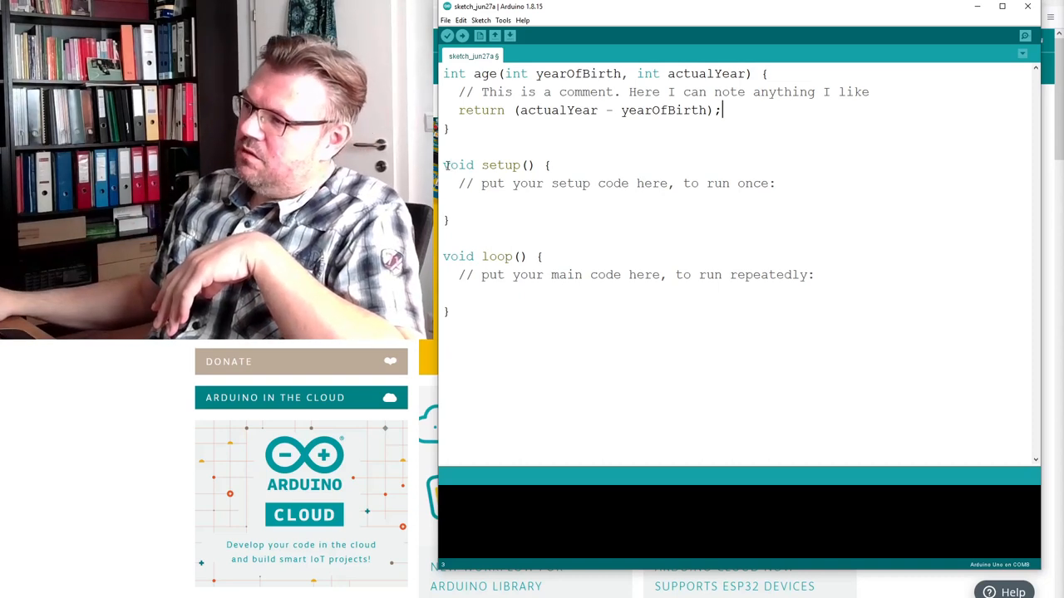
{"action": "left_click", "coordinate": [443, 256]}
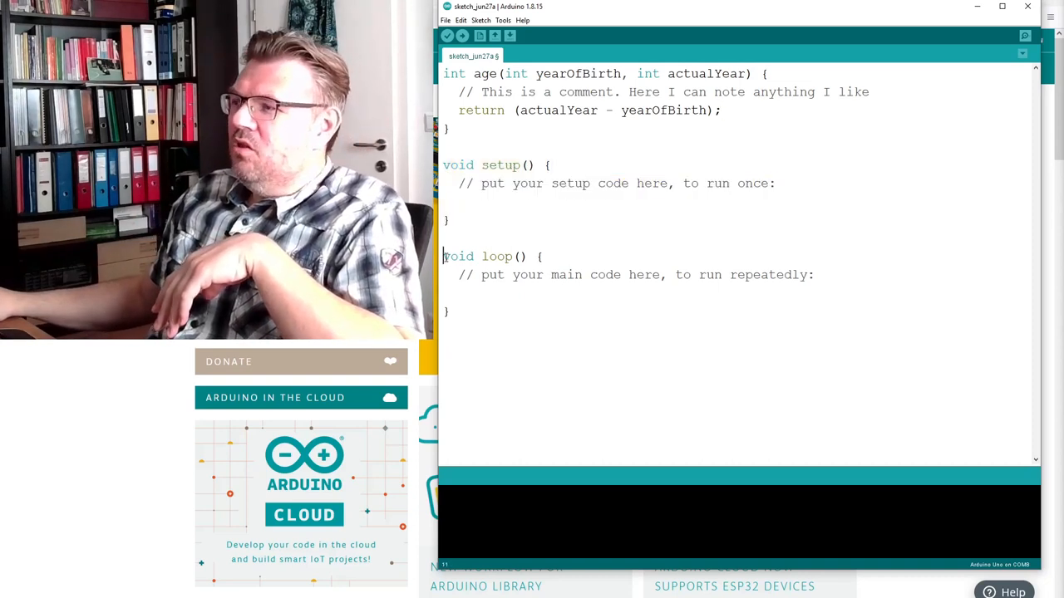
{"action": "double_click", "coordinate": [458, 165]}
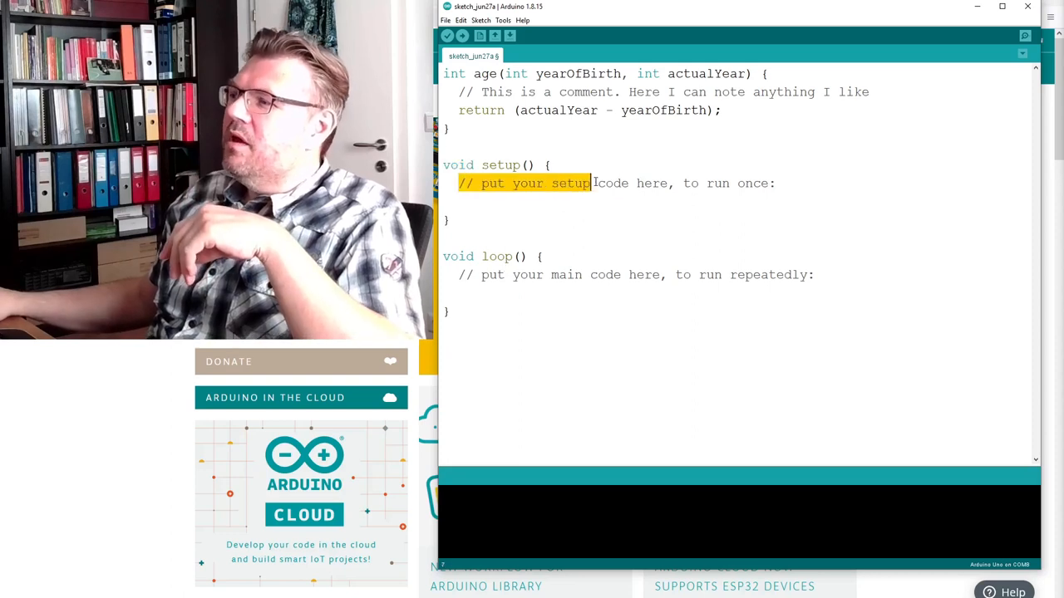
{"action": "left_click_drag", "start_coordinate": [592, 183], "coordinate": [777, 183]}
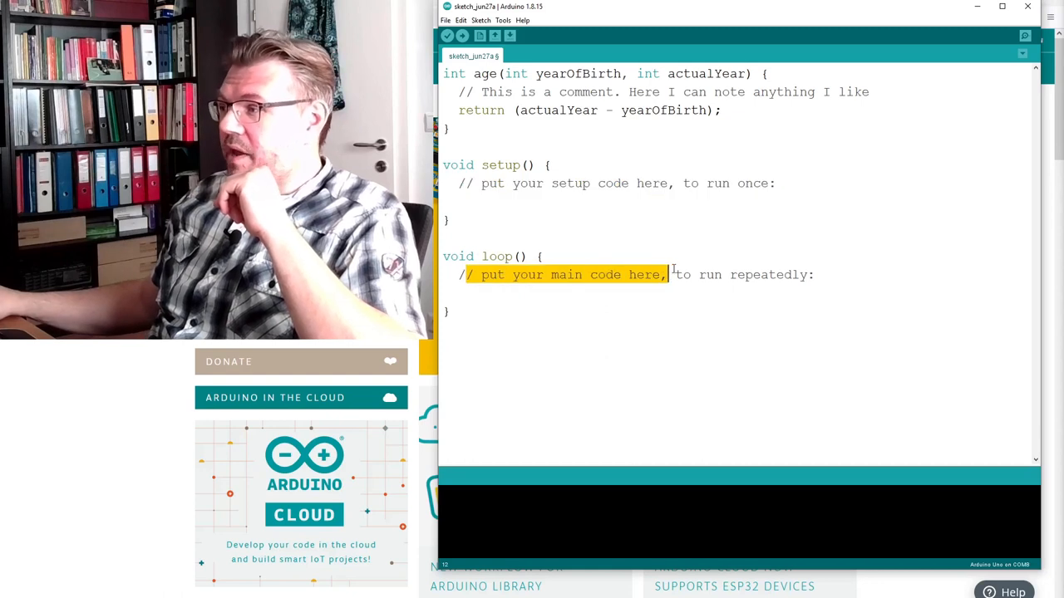
{"action": "left_click_drag", "start_coordinate": [668, 274], "coordinate": [816, 275]}
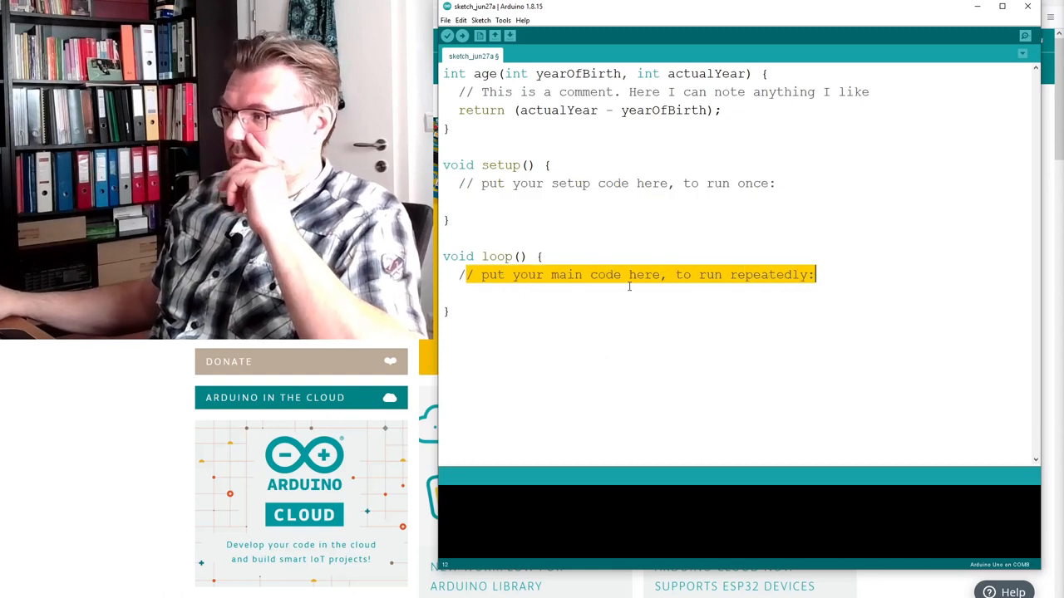
{"action": "left_click", "coordinate": [458, 201]}
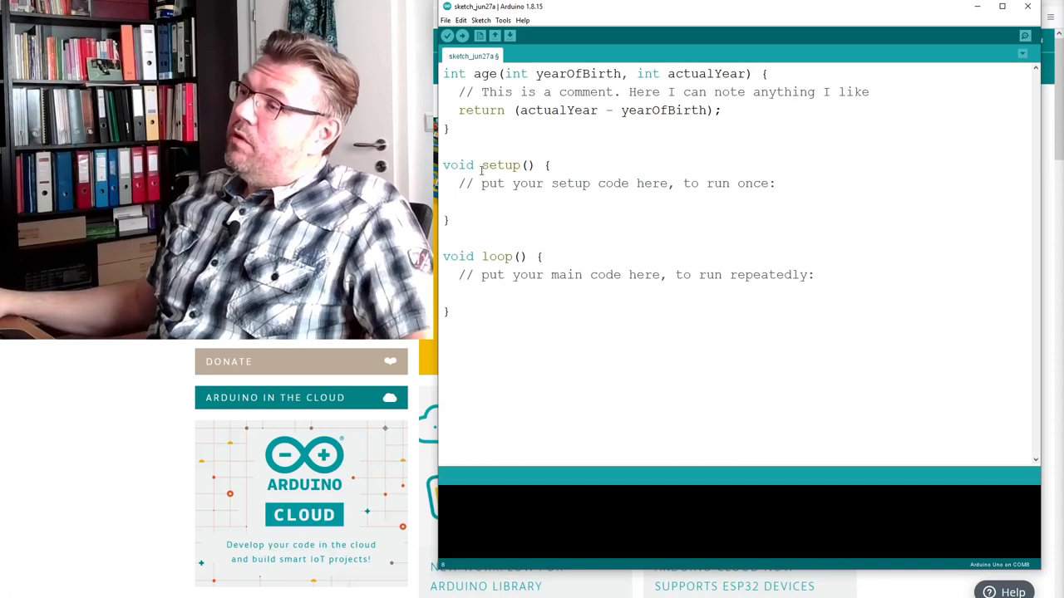
{"action": "double_click", "coordinate": [500, 164]}
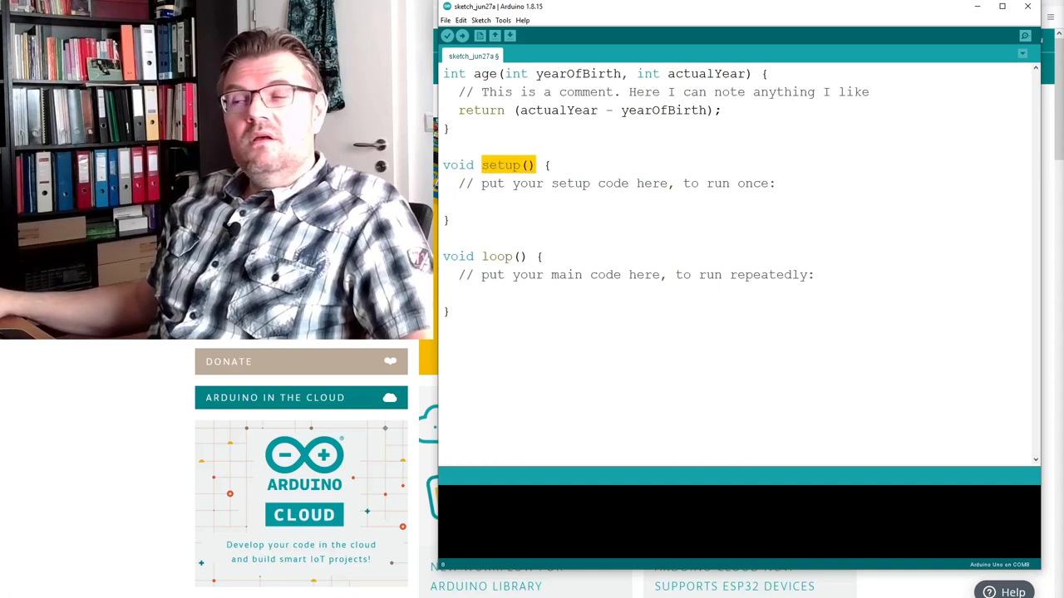
{"action": "left_click", "coordinate": [456, 205]}
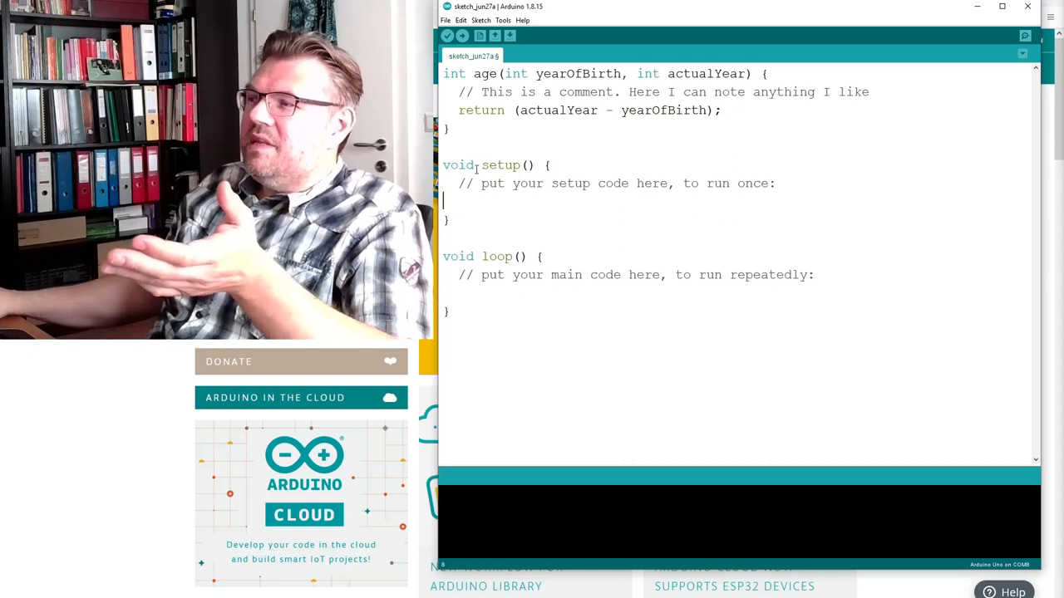
{"action": "double_click", "coordinate": [487, 164]}
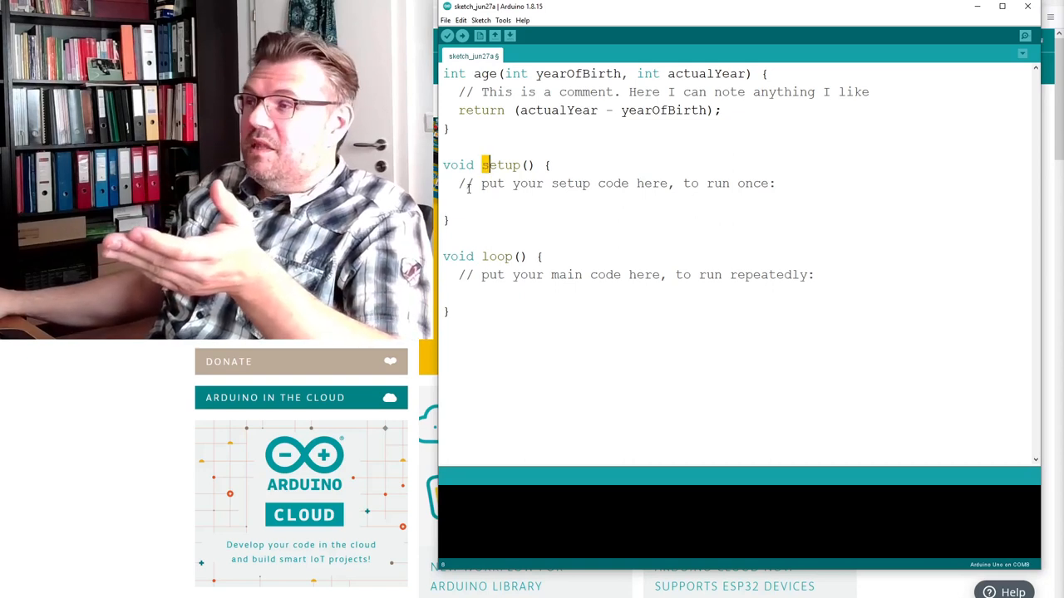
{"action": "triple_click", "coordinate": [615, 184]}
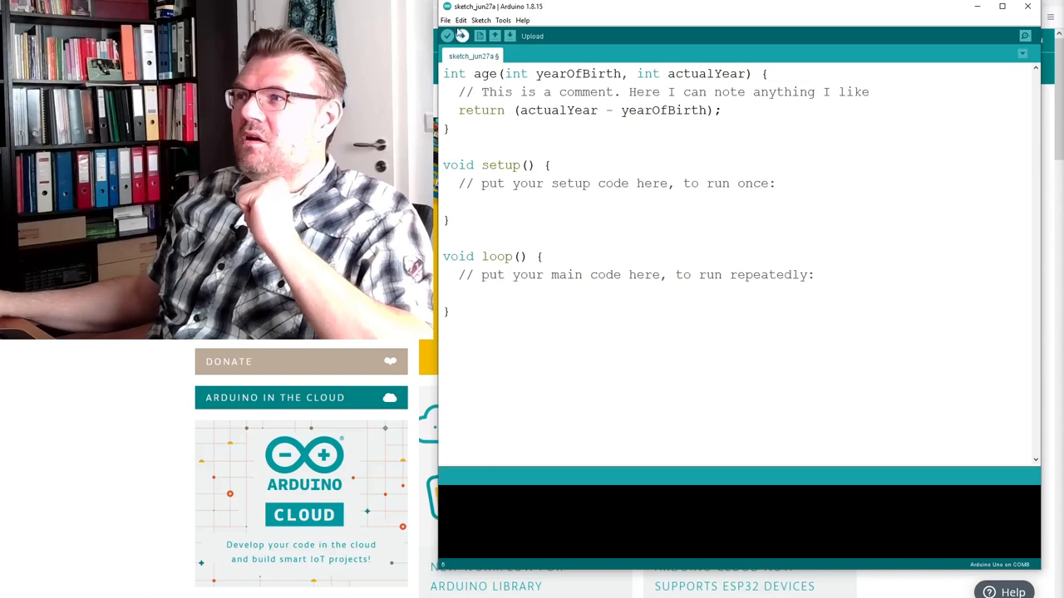
Step: Start saving the sketch from the toolbar
{"action": "left_click", "coordinate": [446, 20]}
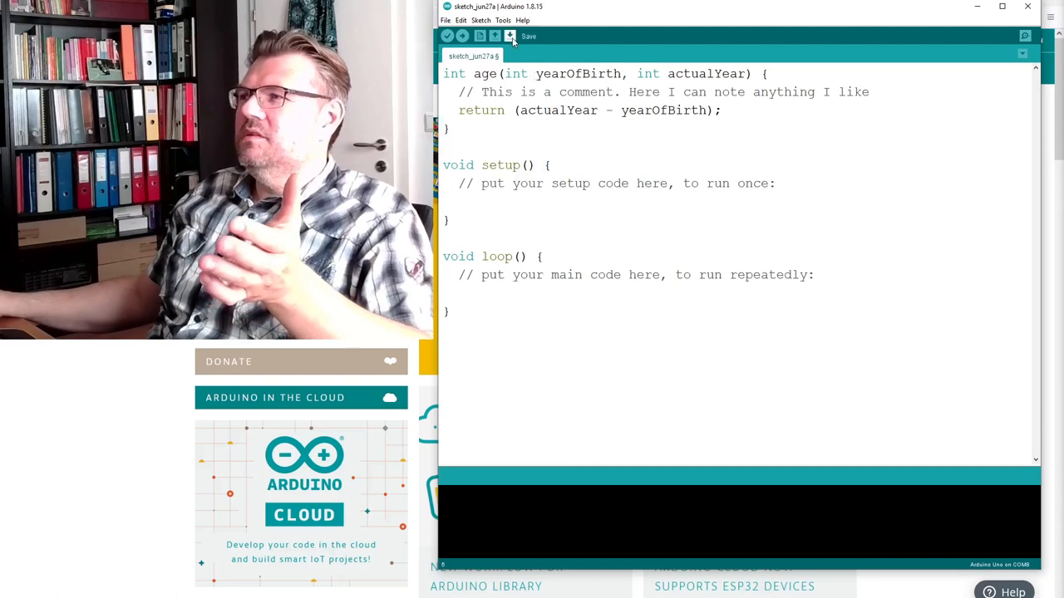
{"action": "left_click", "coordinate": [509, 36]}
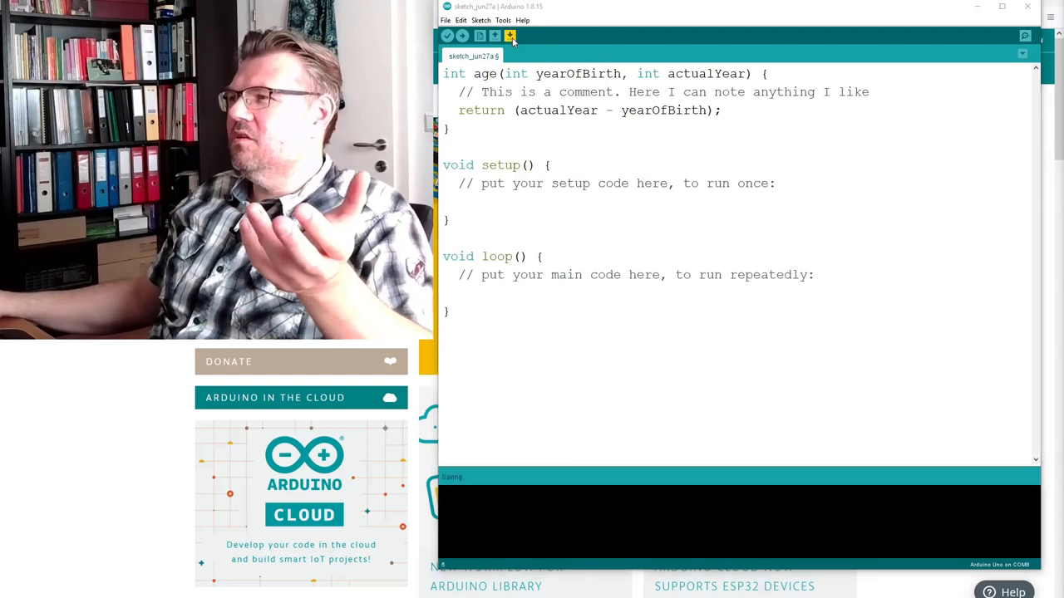
Step: Save the sketch in the Programs folder under the class-coded name ending _01_First
{"action": "left_click", "coordinate": [510, 35]}
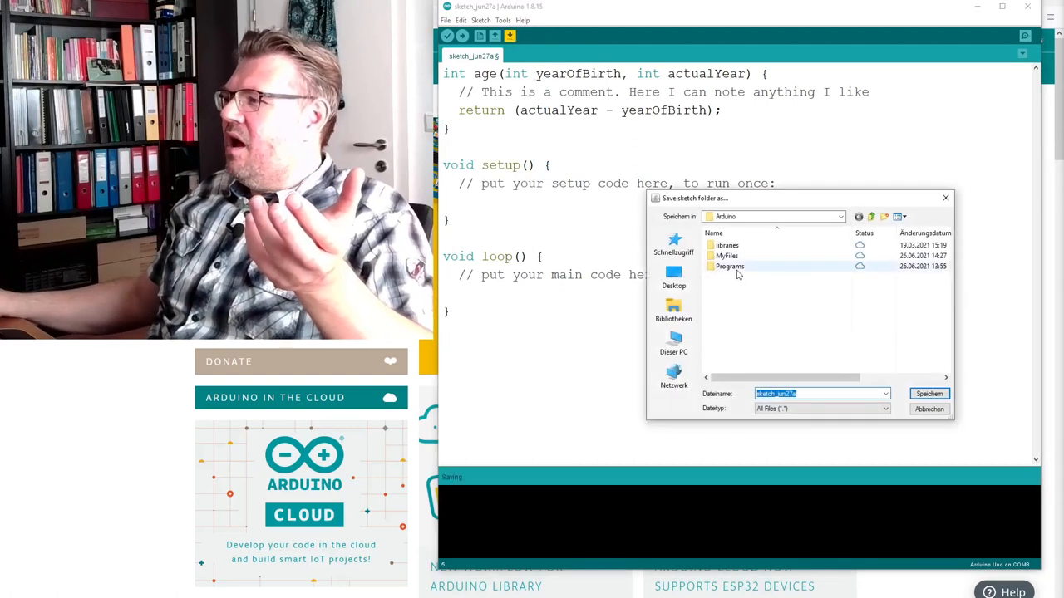
{"action": "left_click", "coordinate": [729, 266]}
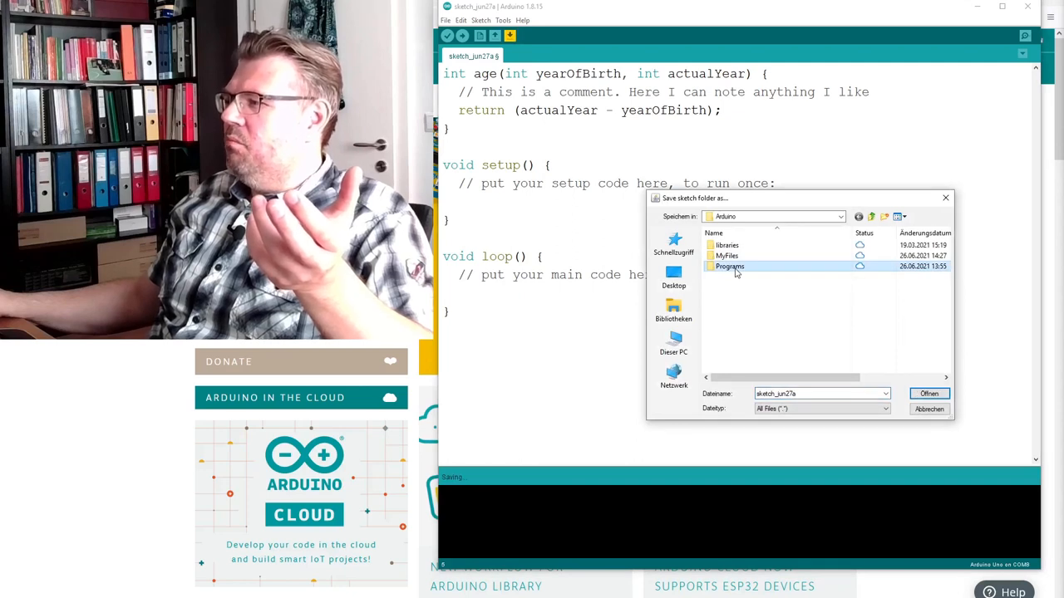
{"action": "double_click", "coordinate": [730, 266]}
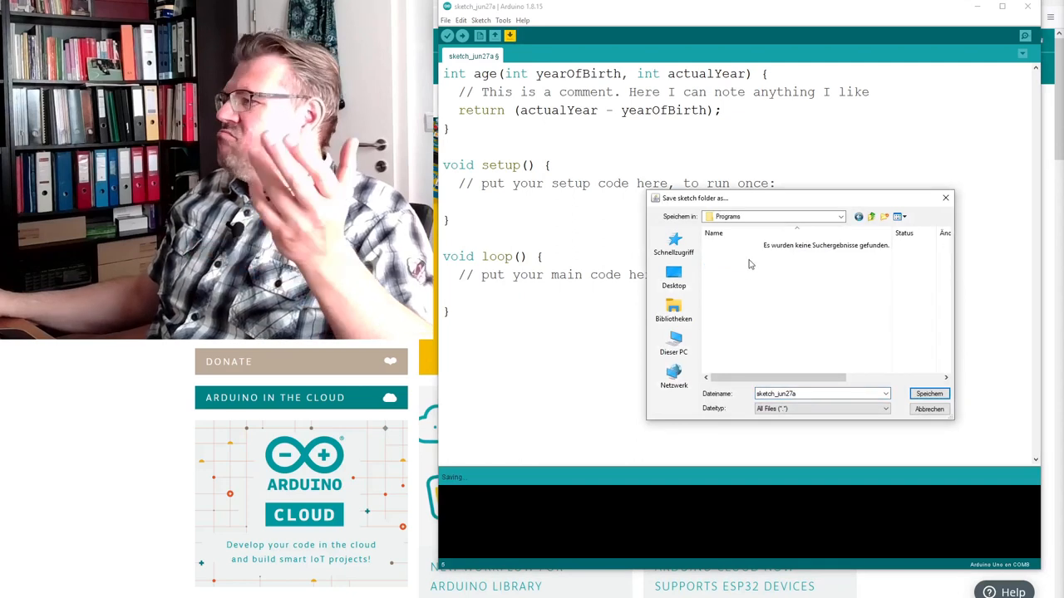
{"action": "left_click", "coordinate": [815, 393]}
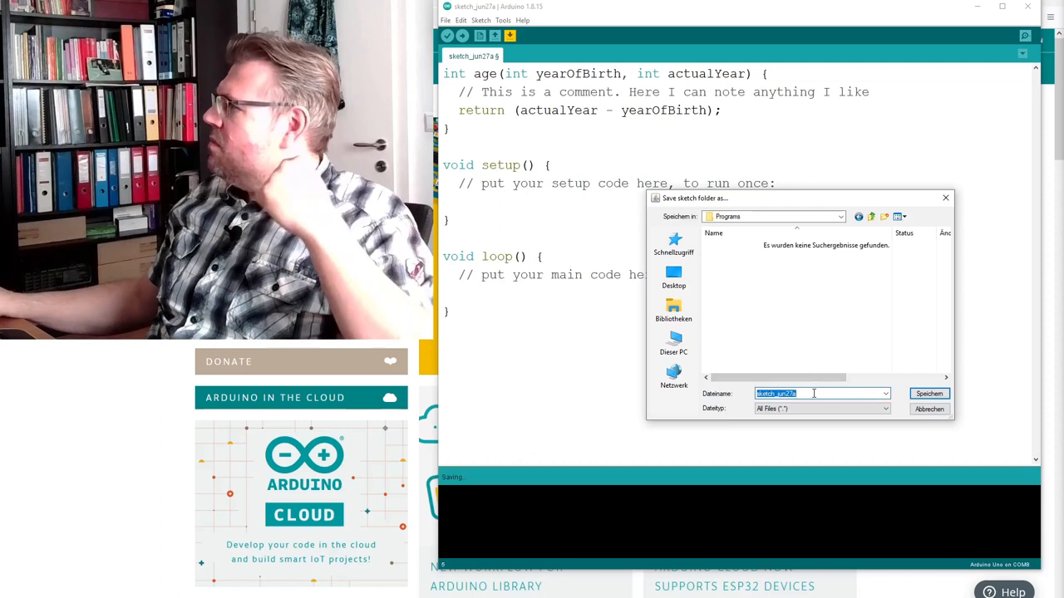
{"action": "type", "text": "3"}
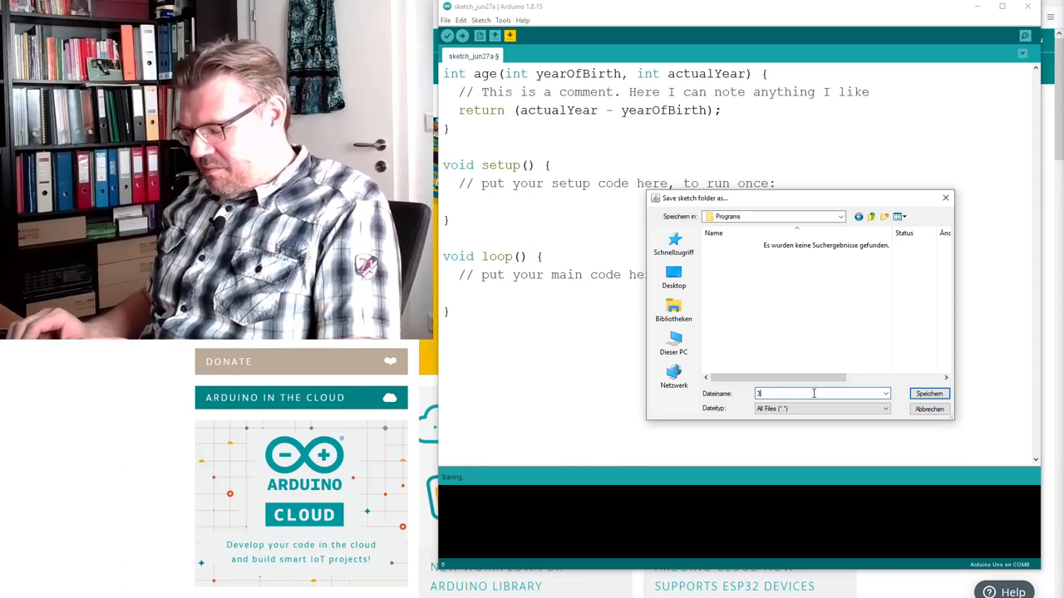
{"action": "type", "text": "AHMBI_Peterschofsky"}
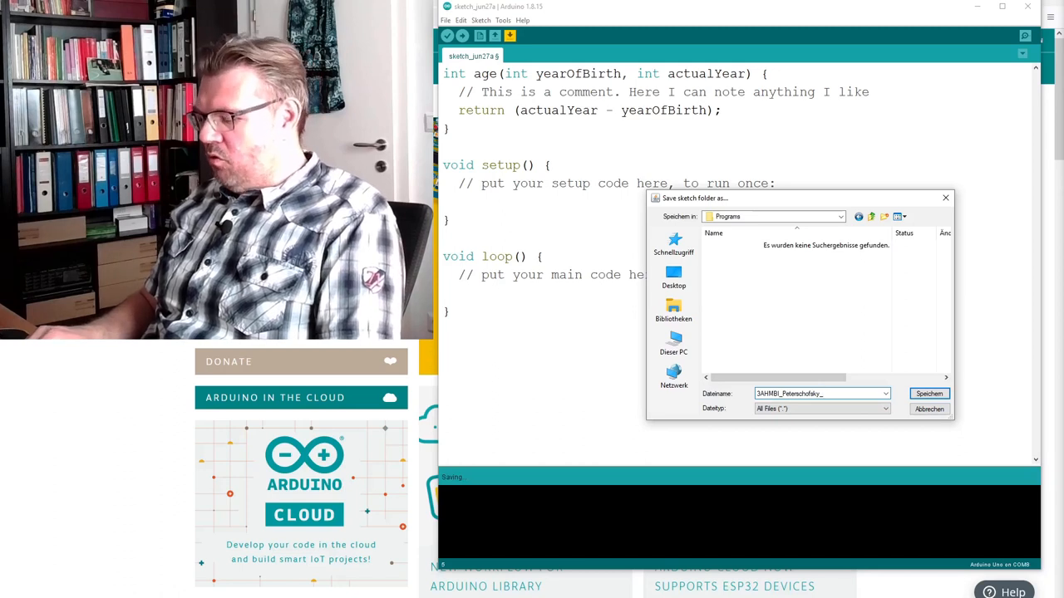
{"action": "type", "text": "_01_First"}
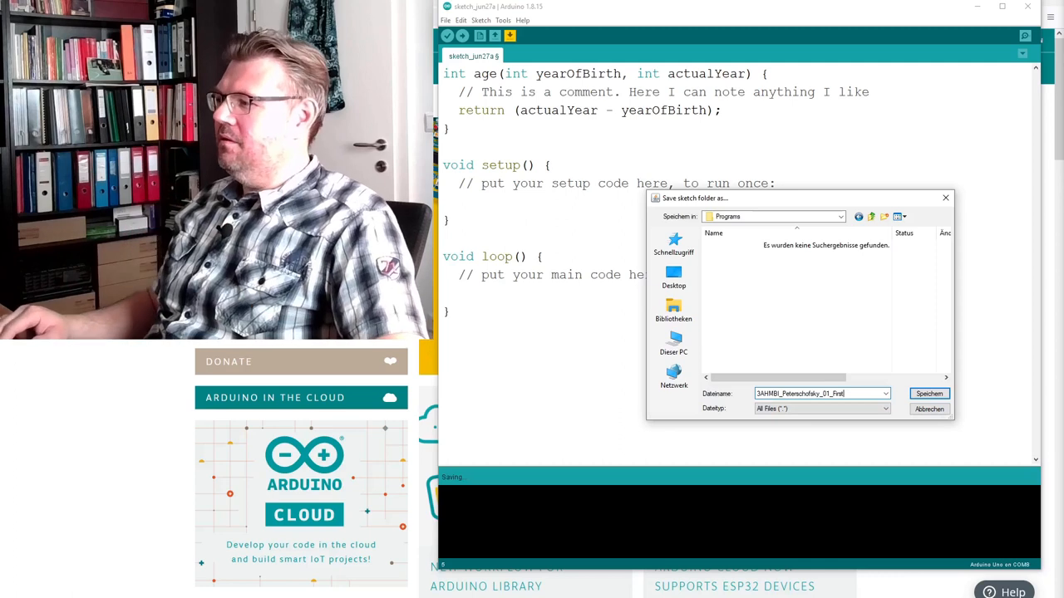
{"action": "left_click", "coordinate": [928, 393]}
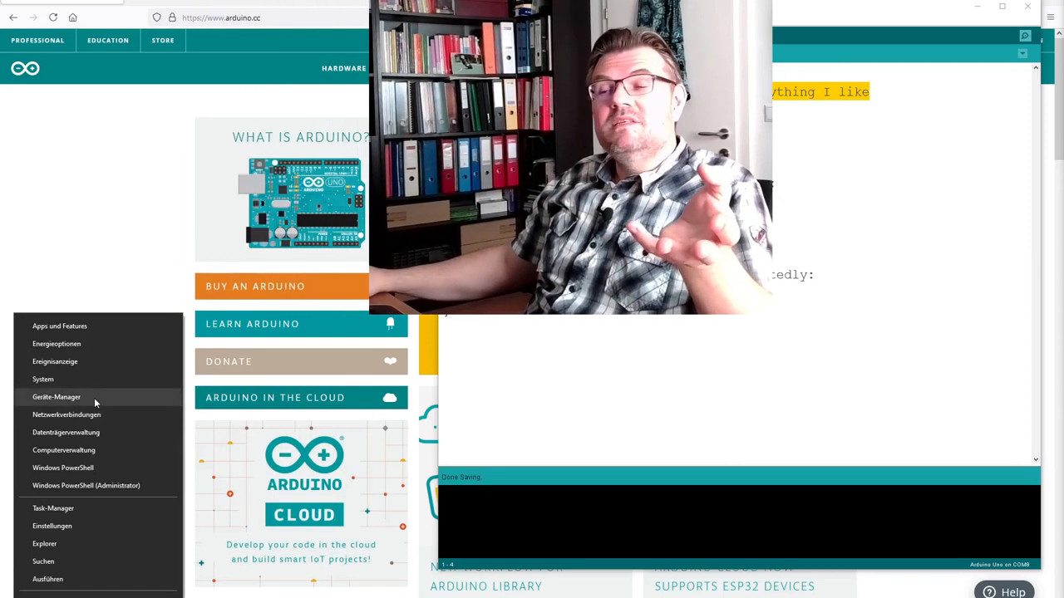
Step: Check Device Manager's COM & LPT ports for the Arduino Uno on COM8
{"action": "left_click", "coordinate": [57, 396]}
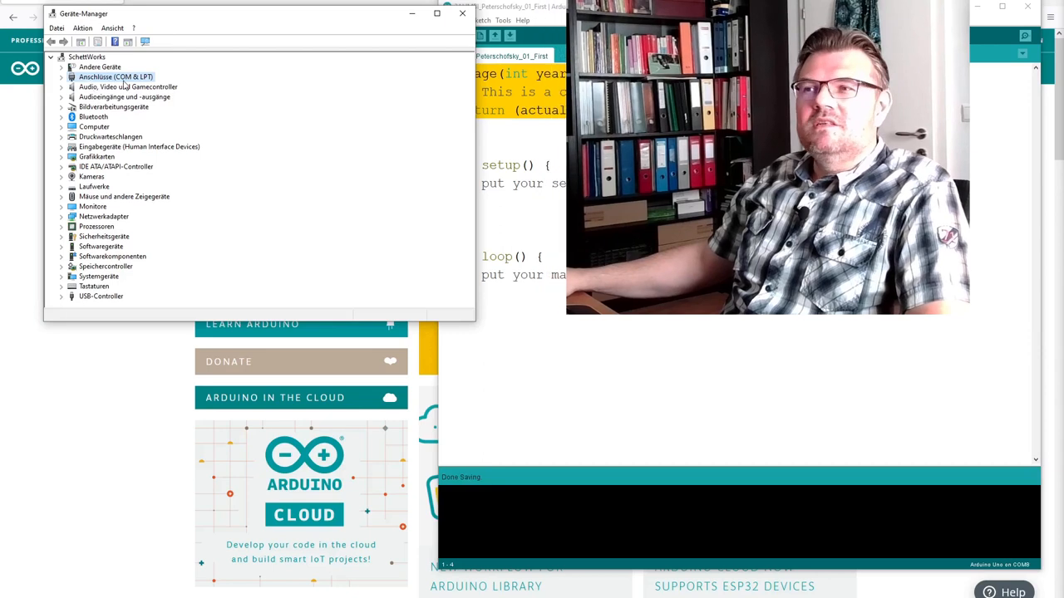
{"action": "left_click", "coordinate": [62, 76]}
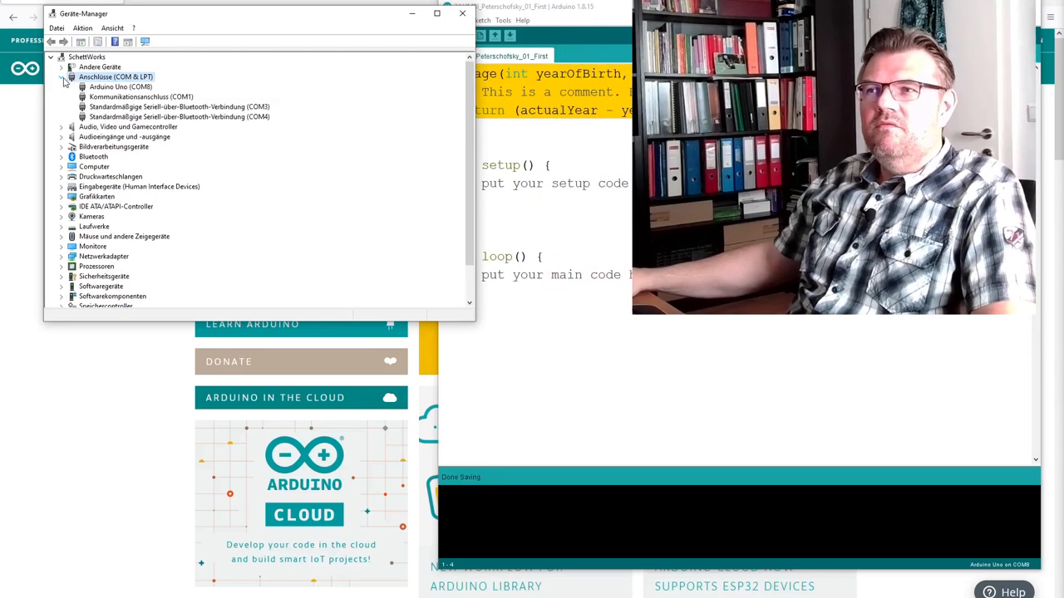
{"action": "left_click", "coordinate": [120, 87]}
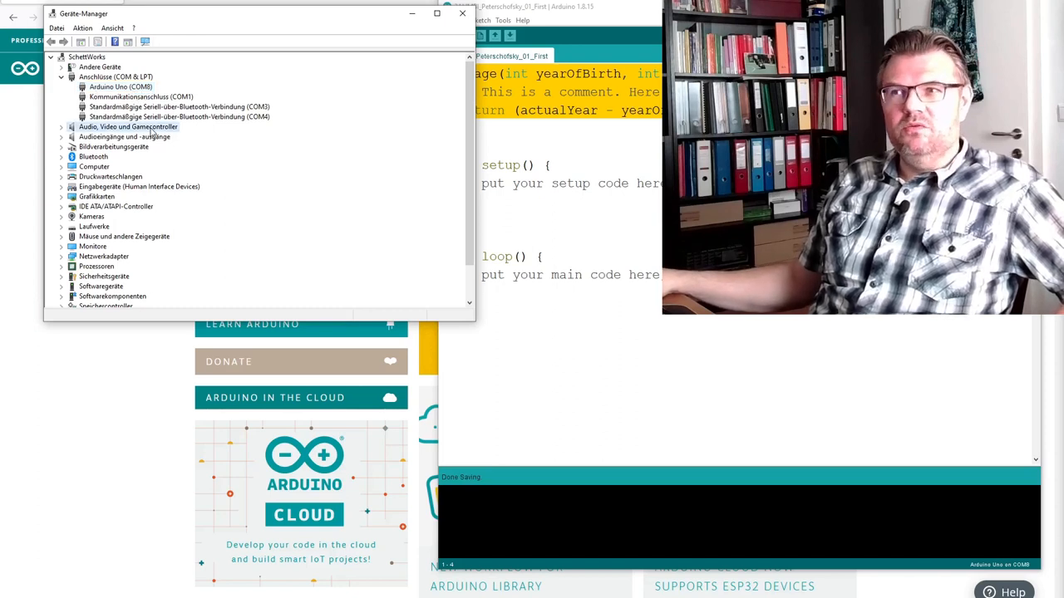
{"action": "left_click", "coordinate": [120, 86]}
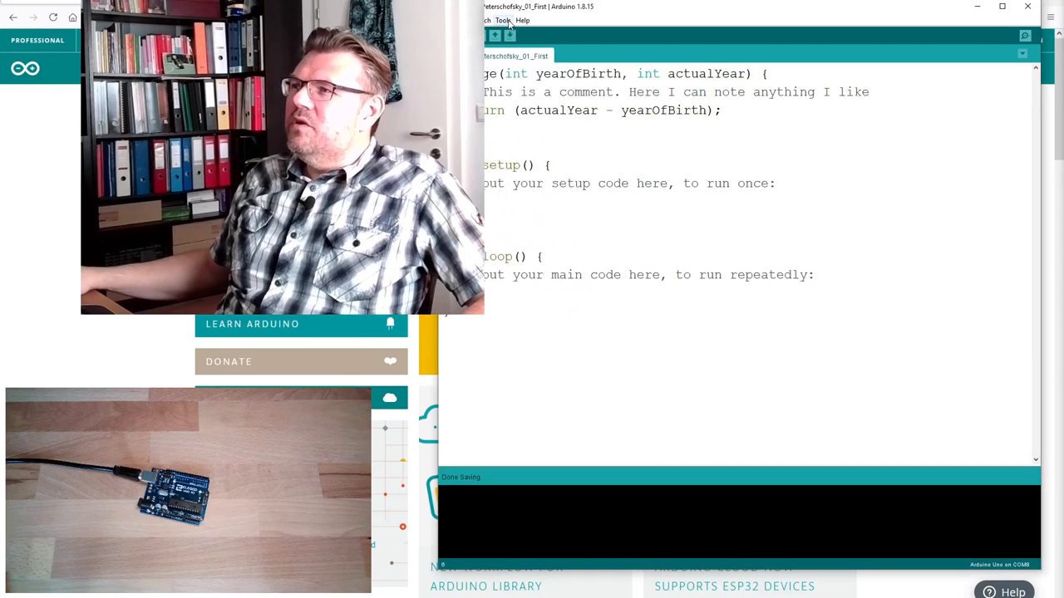
Step: Select port COM8 (Arduino Uno) and confirm the board is Arduino Uno
{"action": "left_click", "coordinate": [503, 20]}
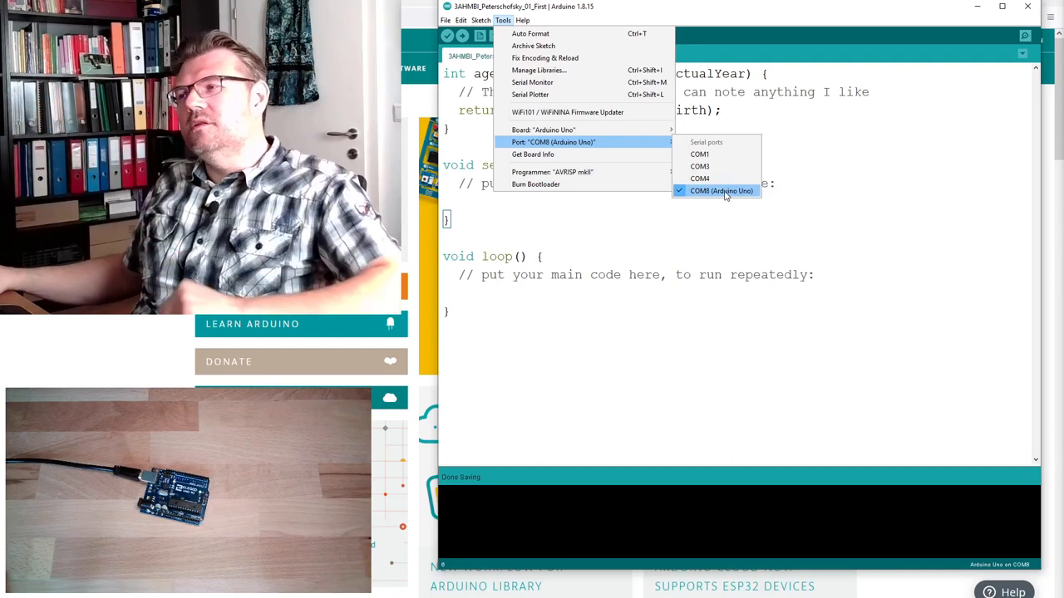
{"action": "left_click", "coordinate": [720, 191]}
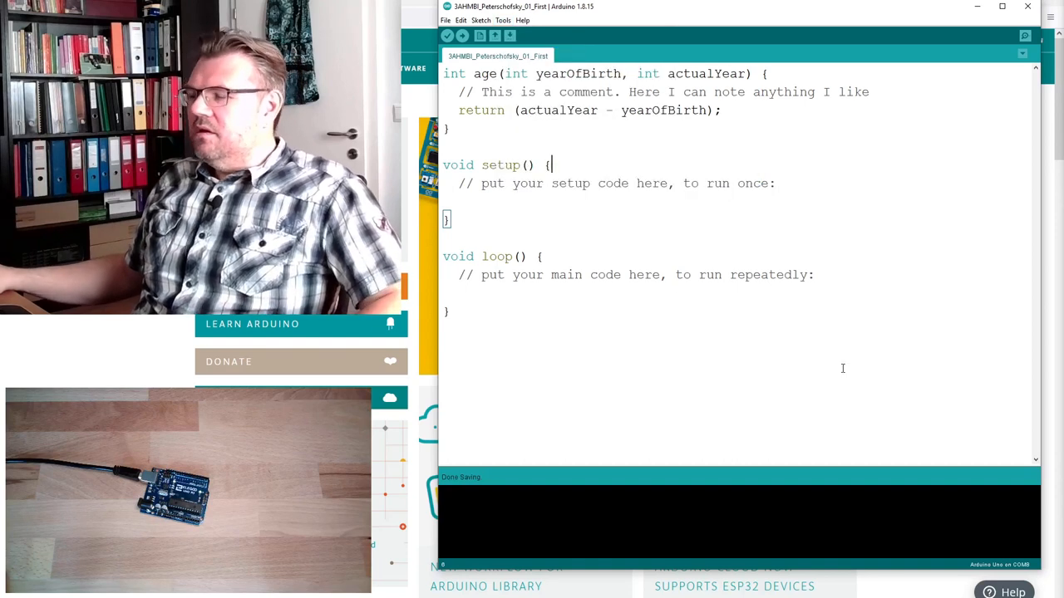
{"action": "left_click", "coordinate": [503, 20]}
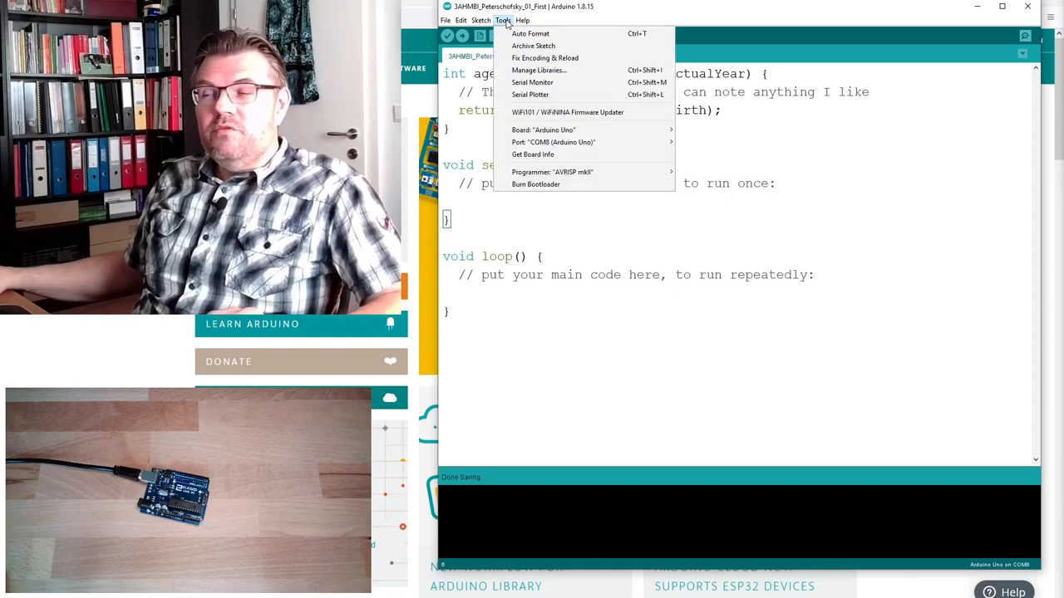
{"action": "mouse_move", "coordinate": [543, 129]}
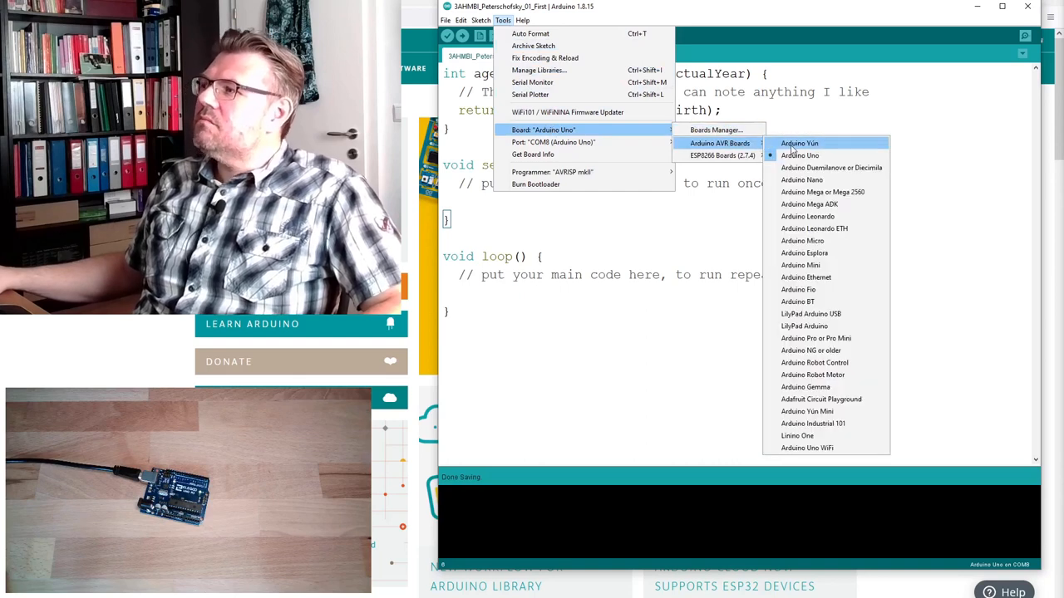
{"action": "mouse_move", "coordinate": [799, 156]}
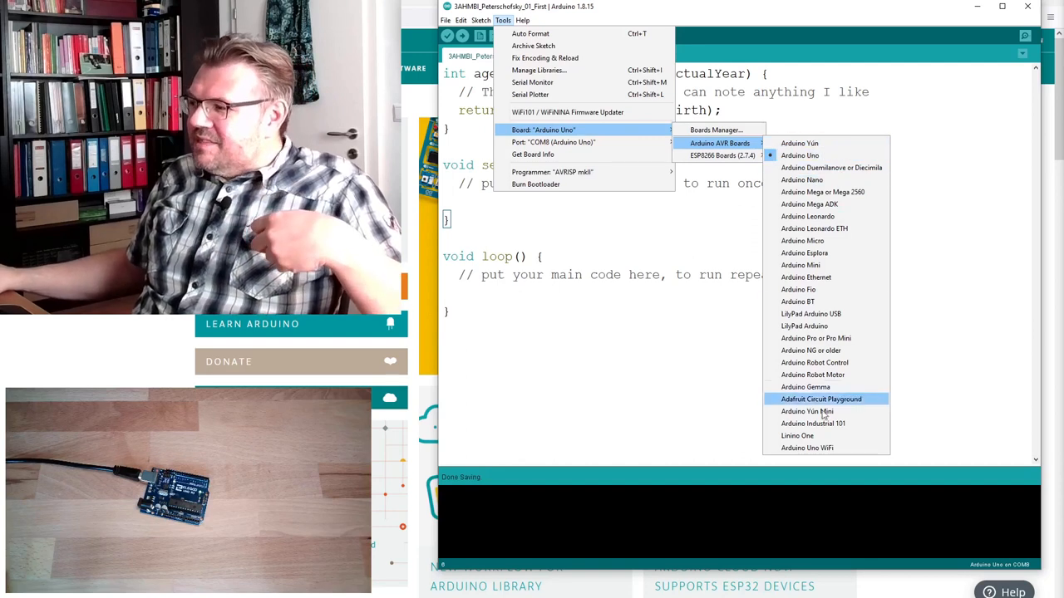
{"action": "mouse_move", "coordinate": [812, 423]}
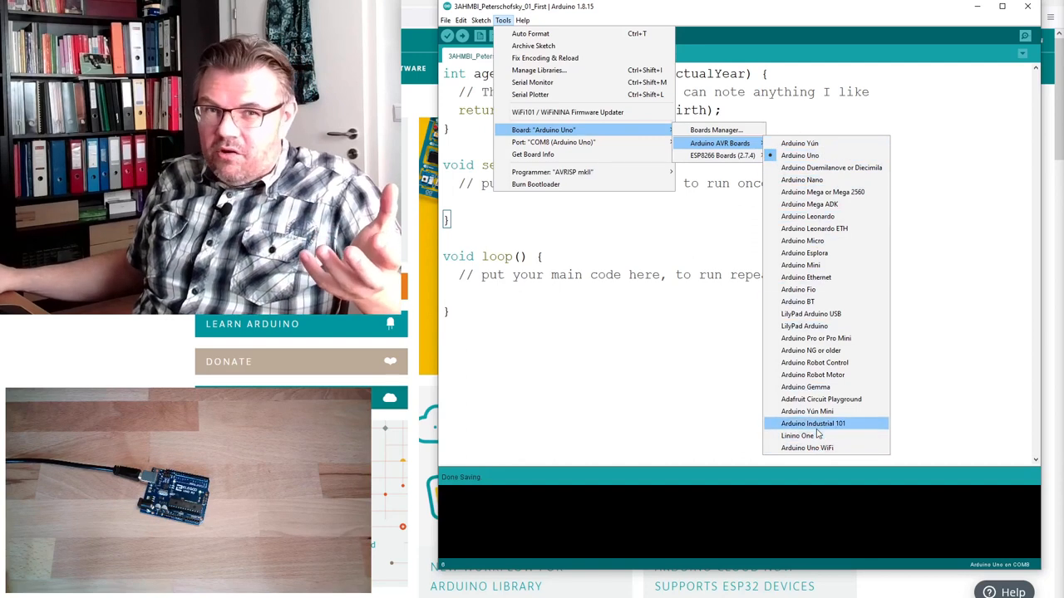
{"action": "mouse_move", "coordinate": [813, 228]}
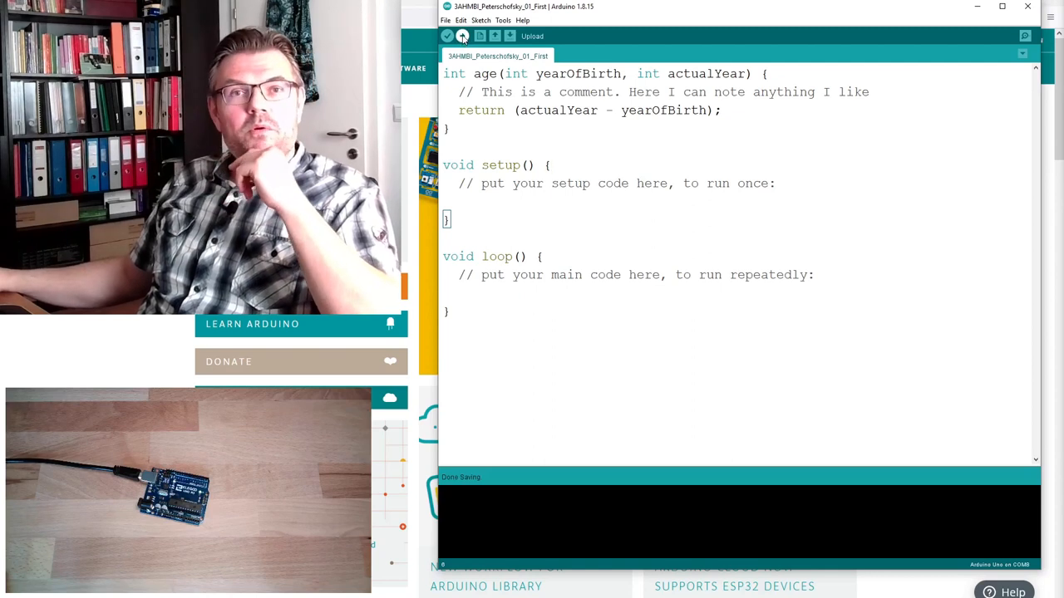
Step: Compile and upload the age() sketch to the Arduino Uno
{"action": "left_click", "coordinate": [462, 36]}
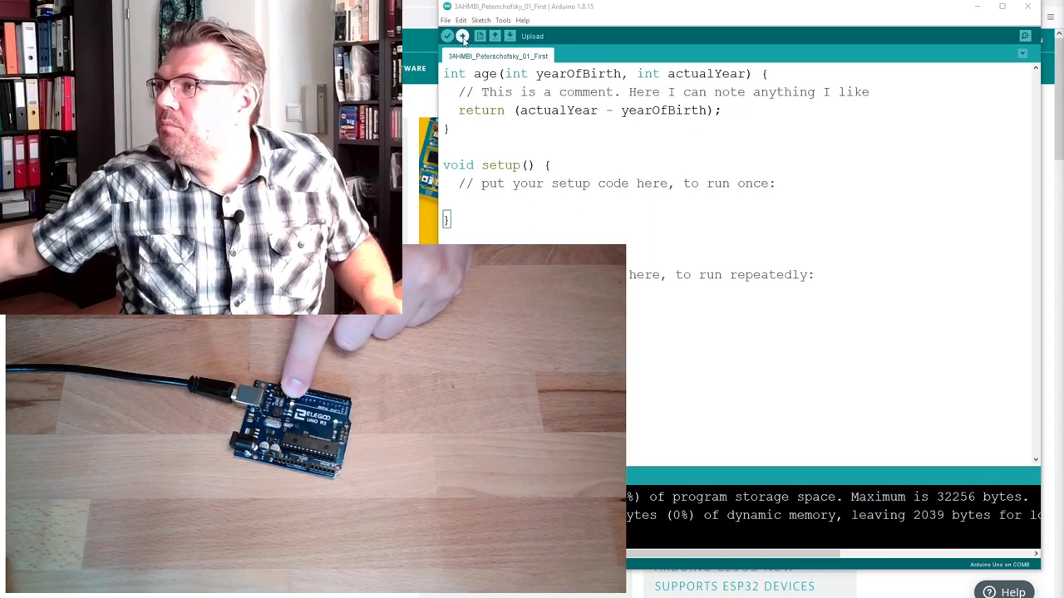
Step: Re-upload the sketch until Done uploading shows 444 bytes storage, 9 bytes memory
{"action": "left_click", "coordinate": [462, 36]}
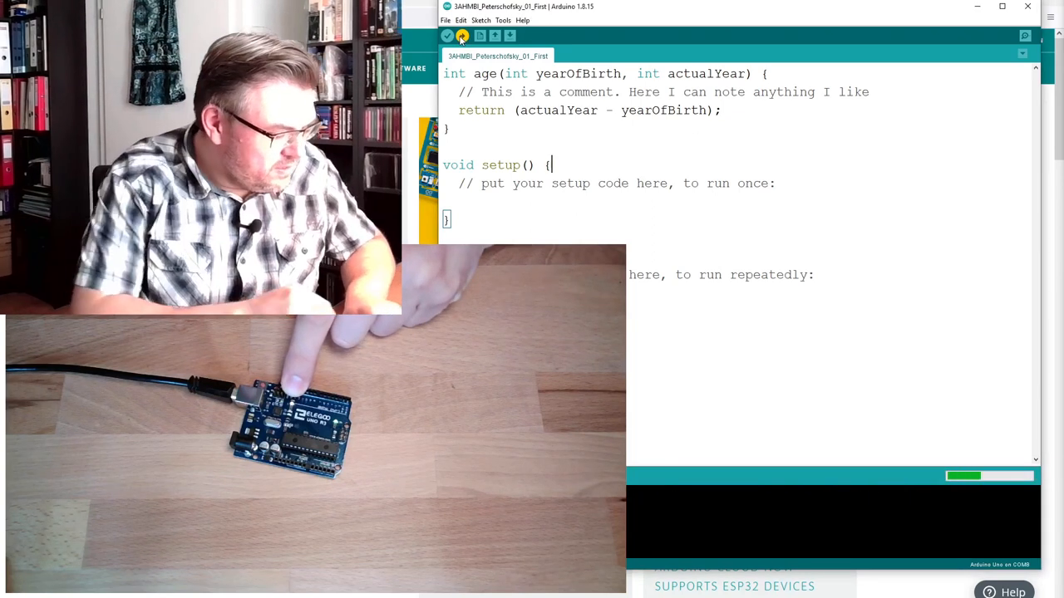
{"action": "left_click", "coordinate": [447, 35]}
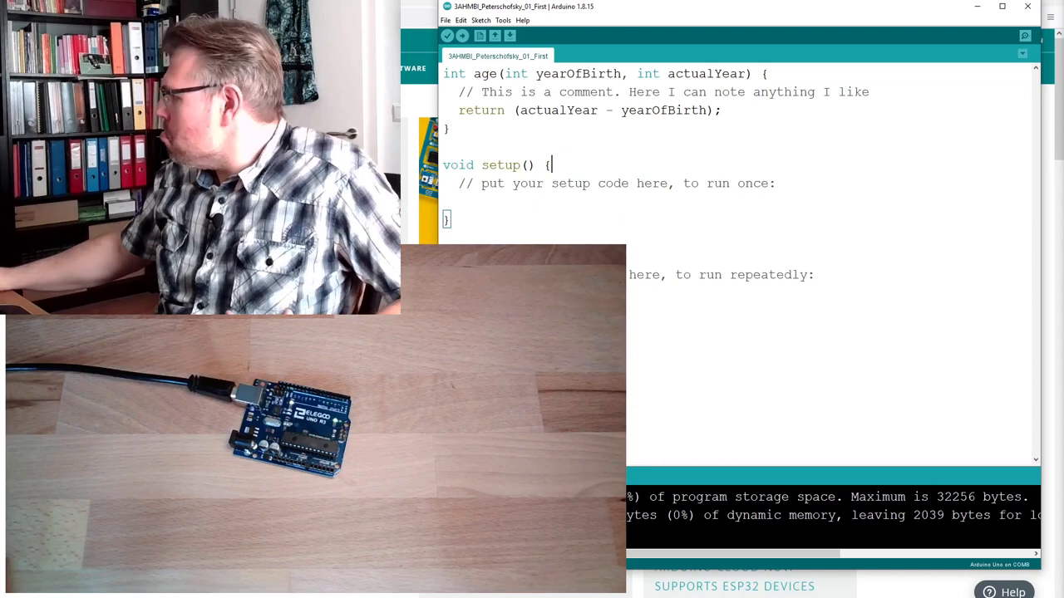
{"action": "left_click", "coordinate": [462, 35]}
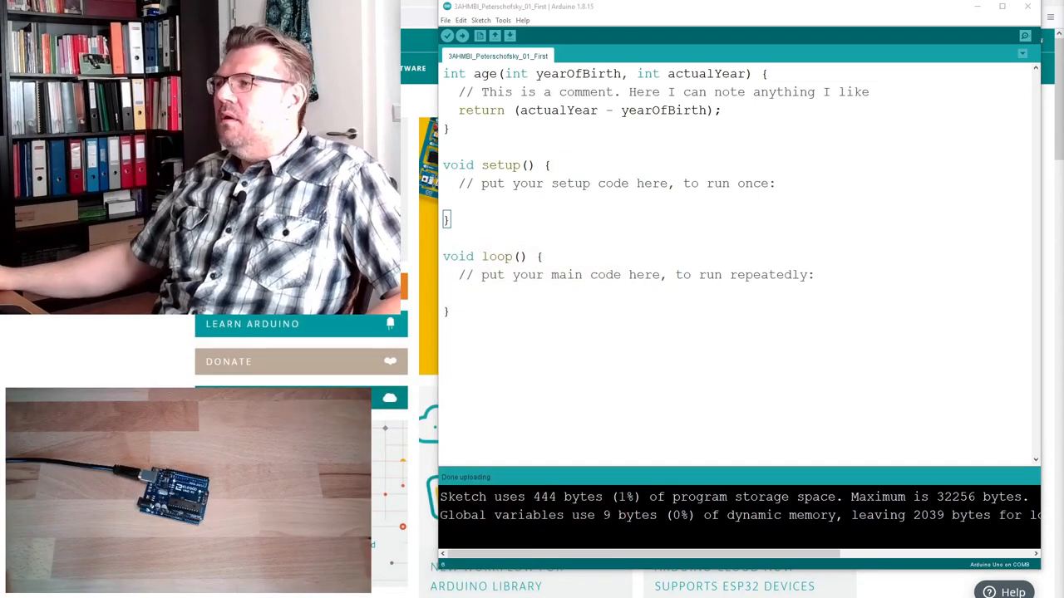